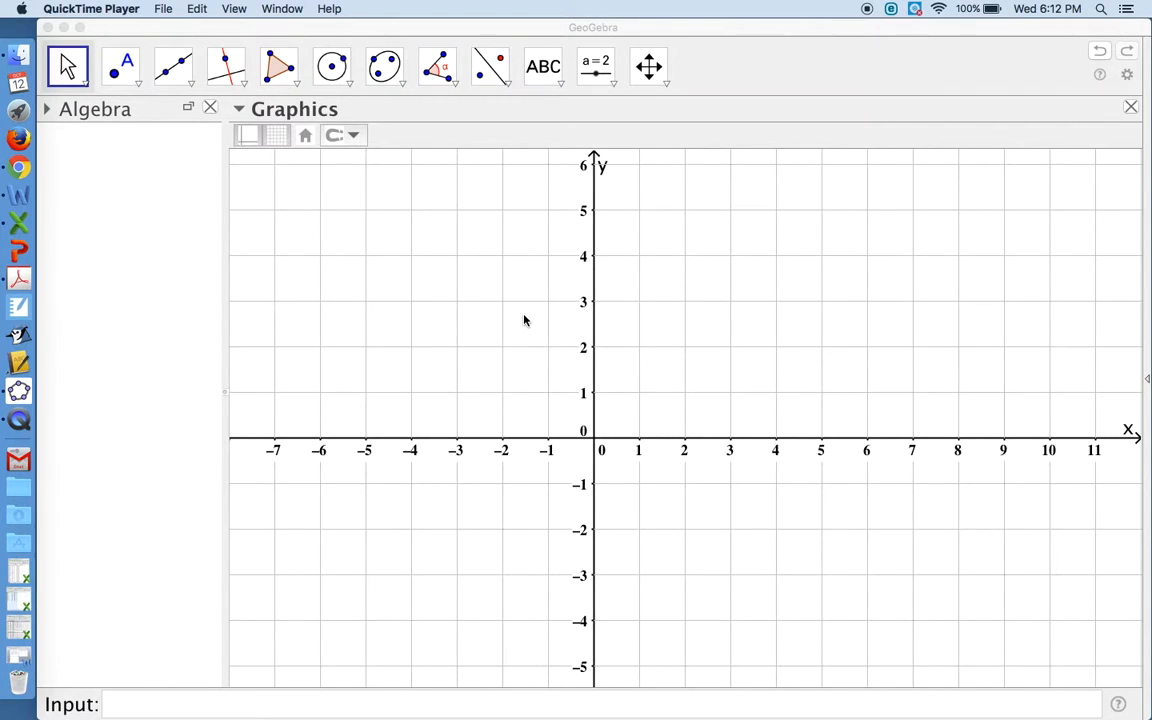
mouse_move(536, 317)
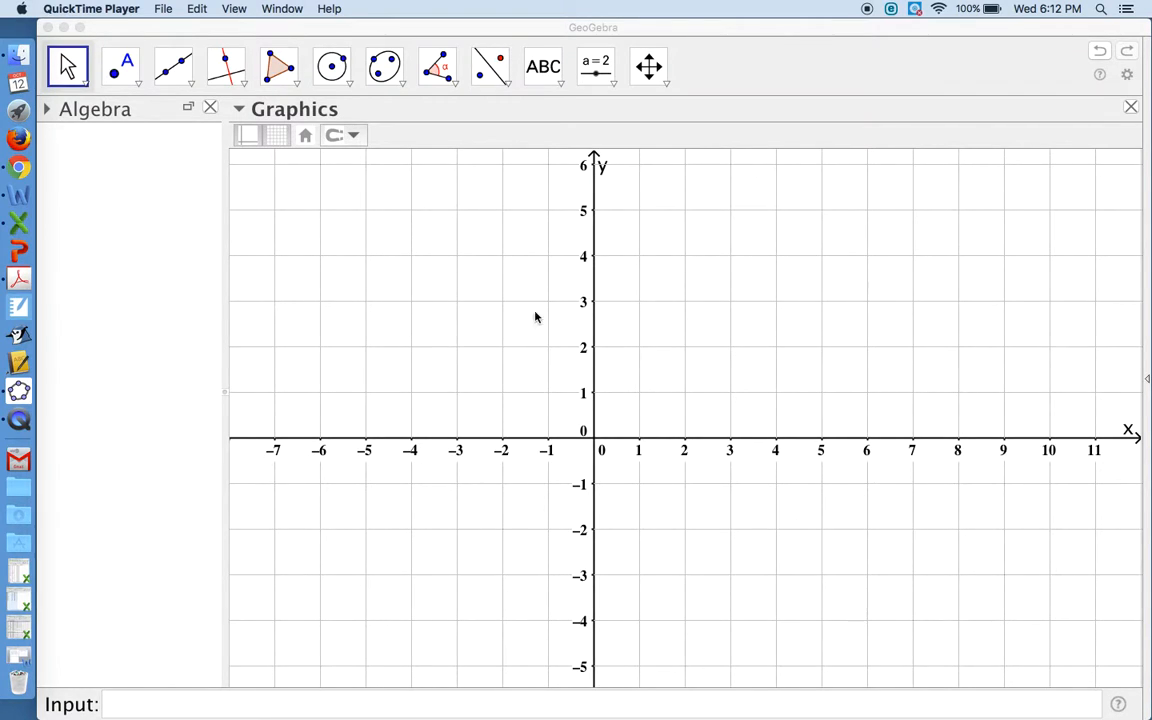
mouse_move(506, 378)
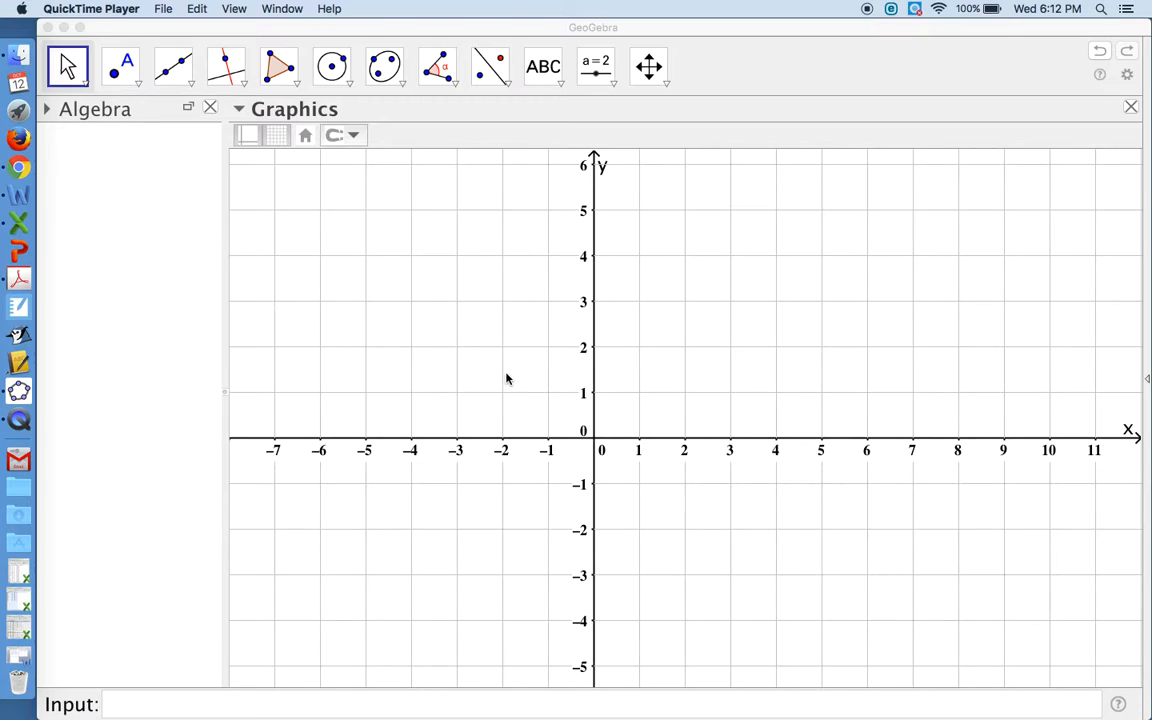
mouse_move(595, 372)
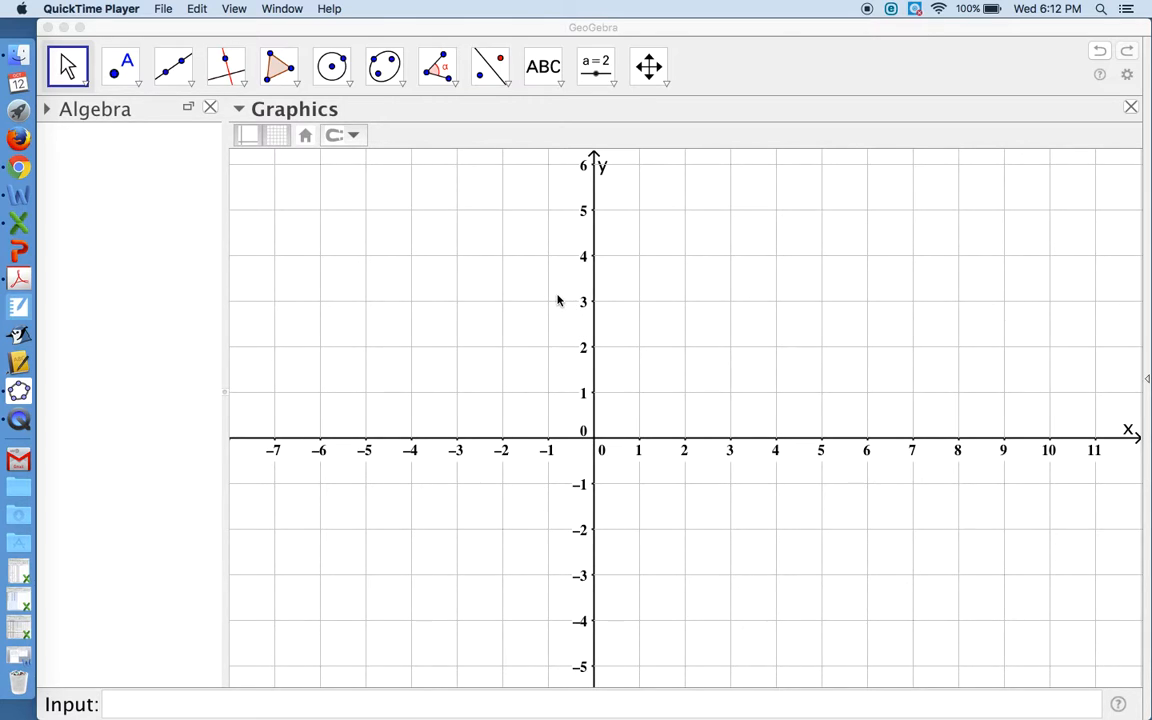
mouse_move(388, 290)
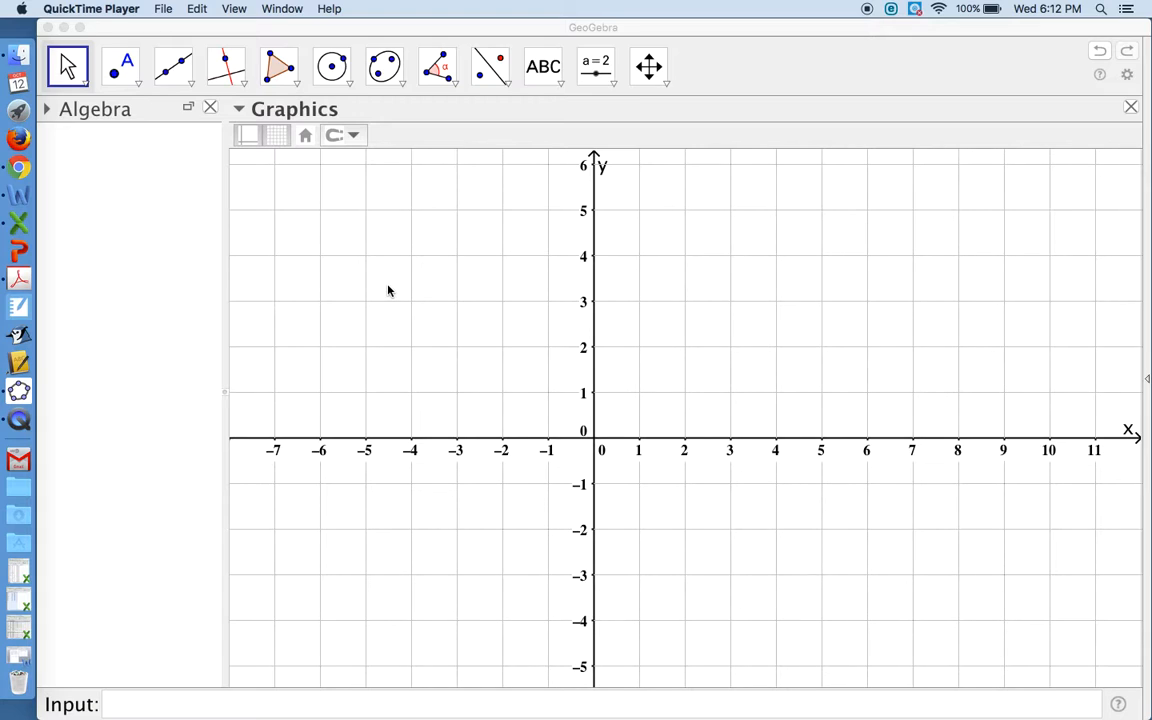
mouse_move(218, 127)
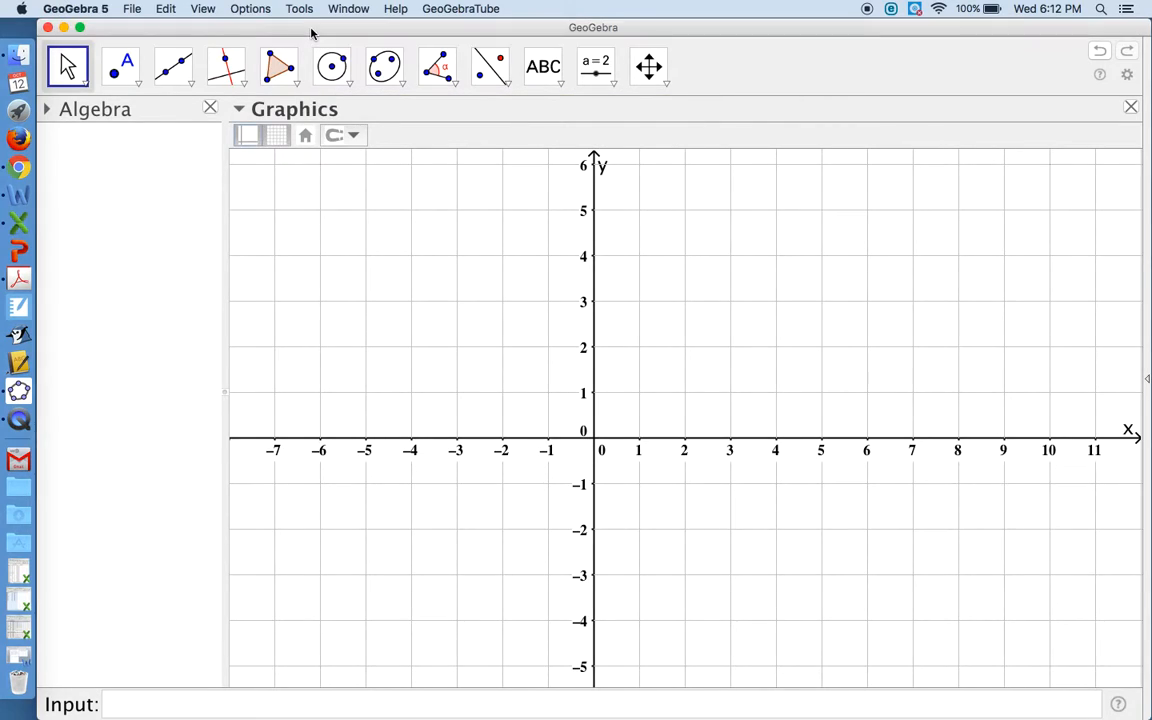
Choose a labeling mode in Options > Labeling and hide the axes and grid
click(250, 8)
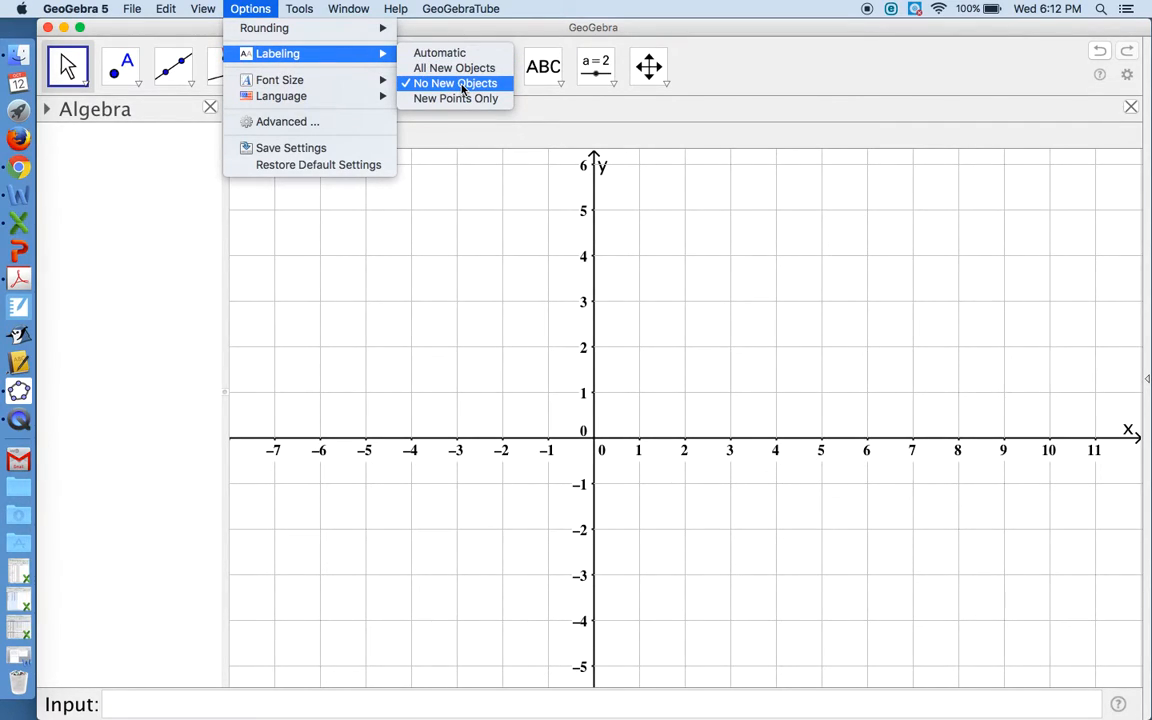
click(455, 98)
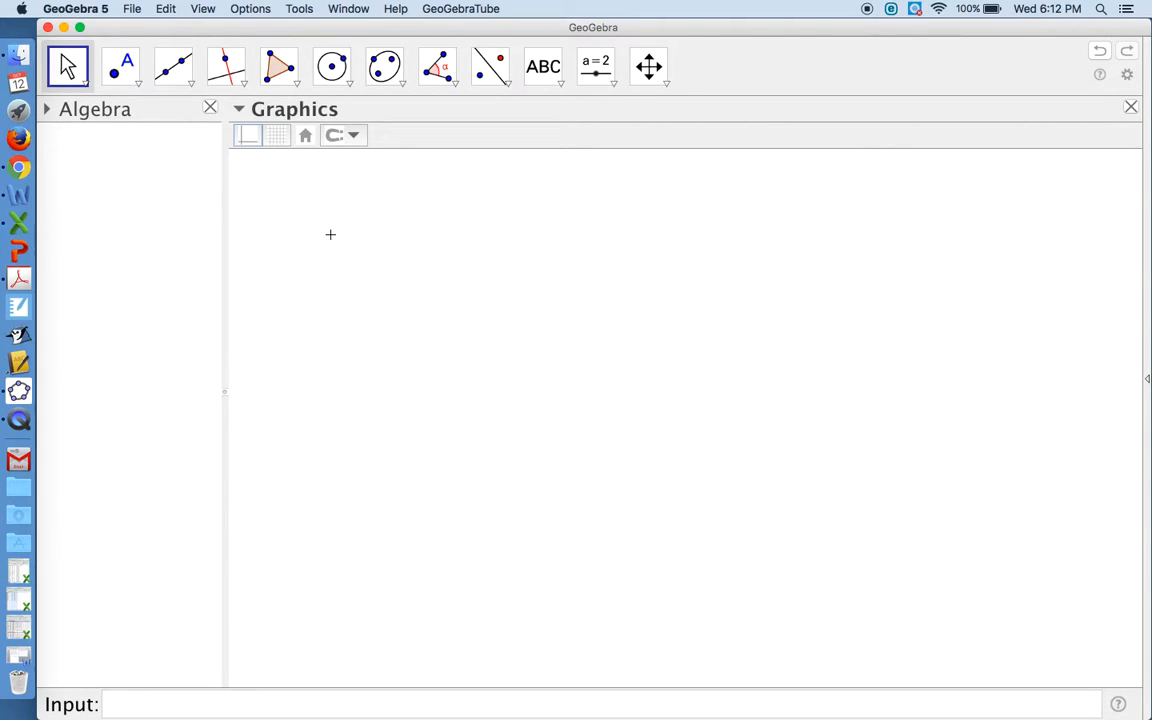
mouse_move(173, 66)
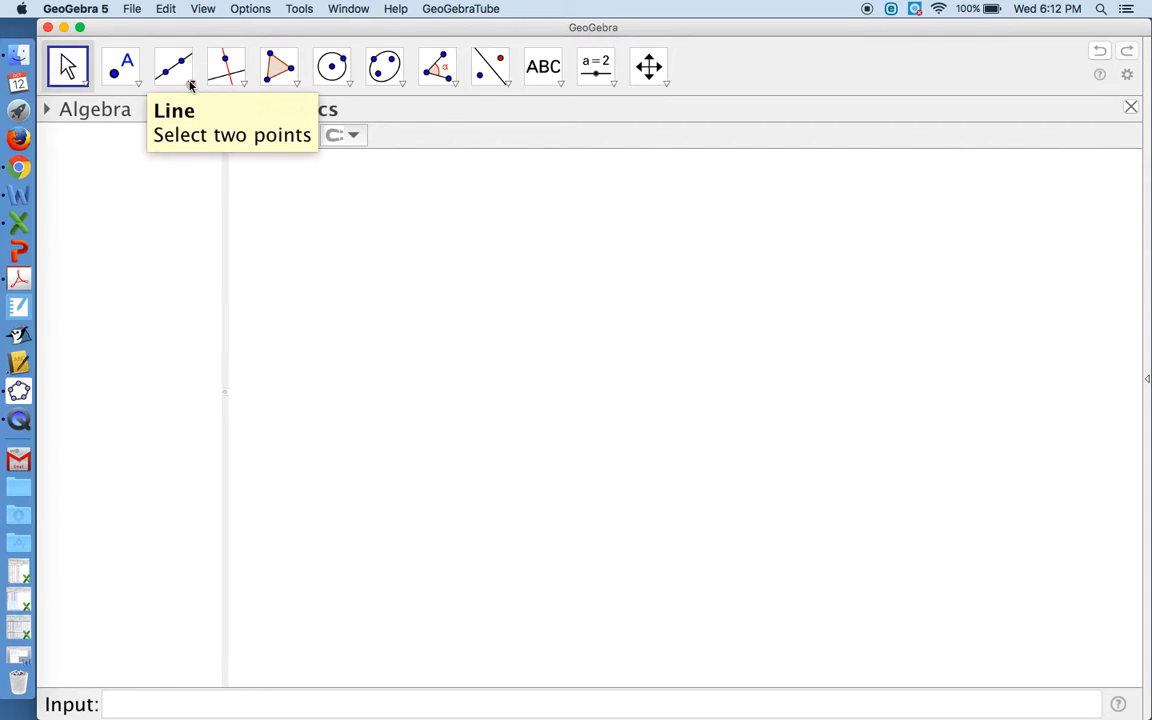
Draw segment AB, about 3.983 long, near the top of the canvas
click(172, 66)
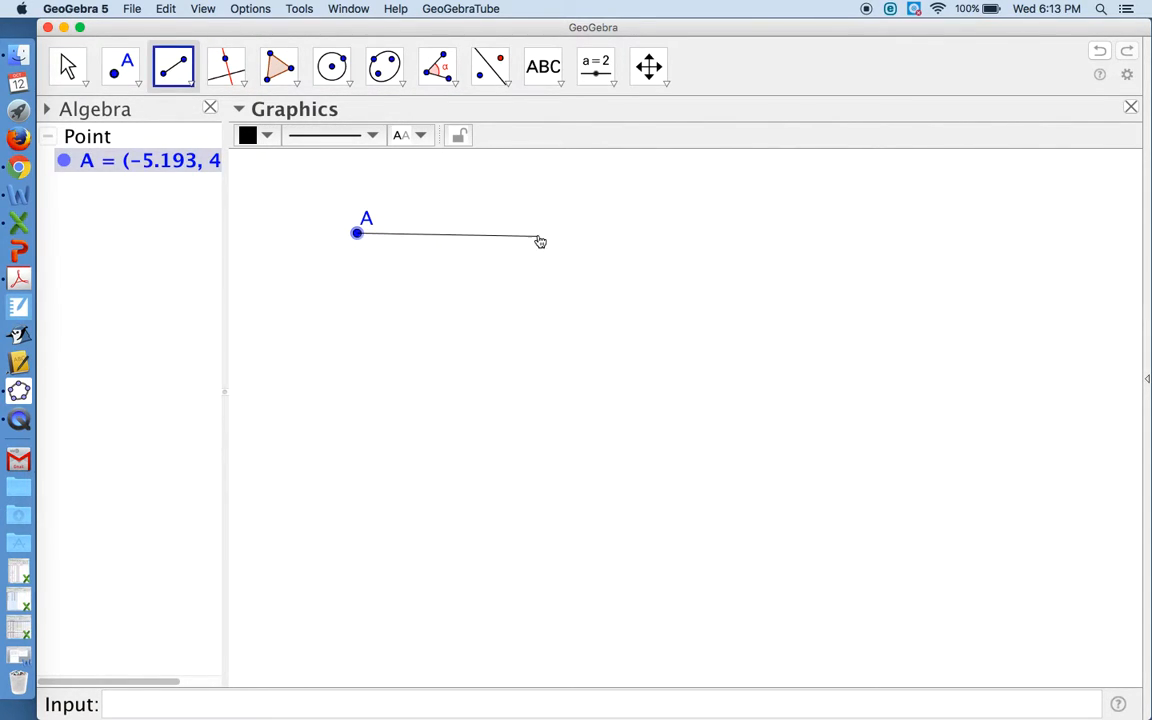
click(539, 236)
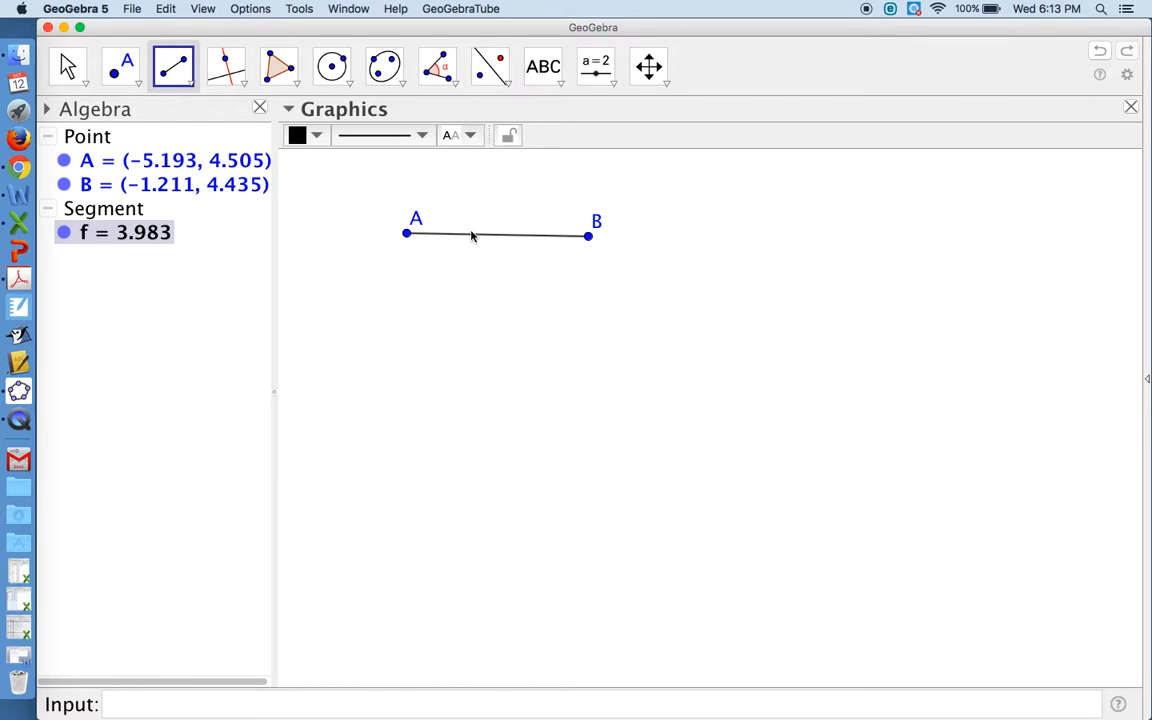
mouse_move(574, 263)
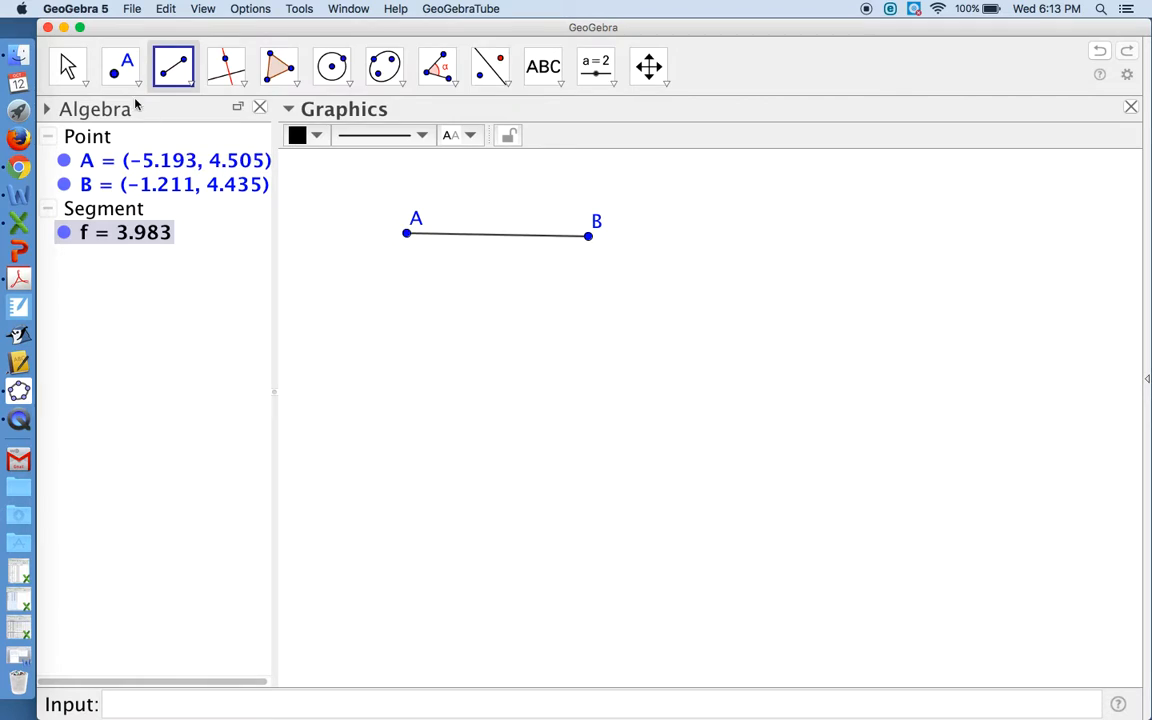
Place free point C below and to the right of segment AB
click(120, 66)
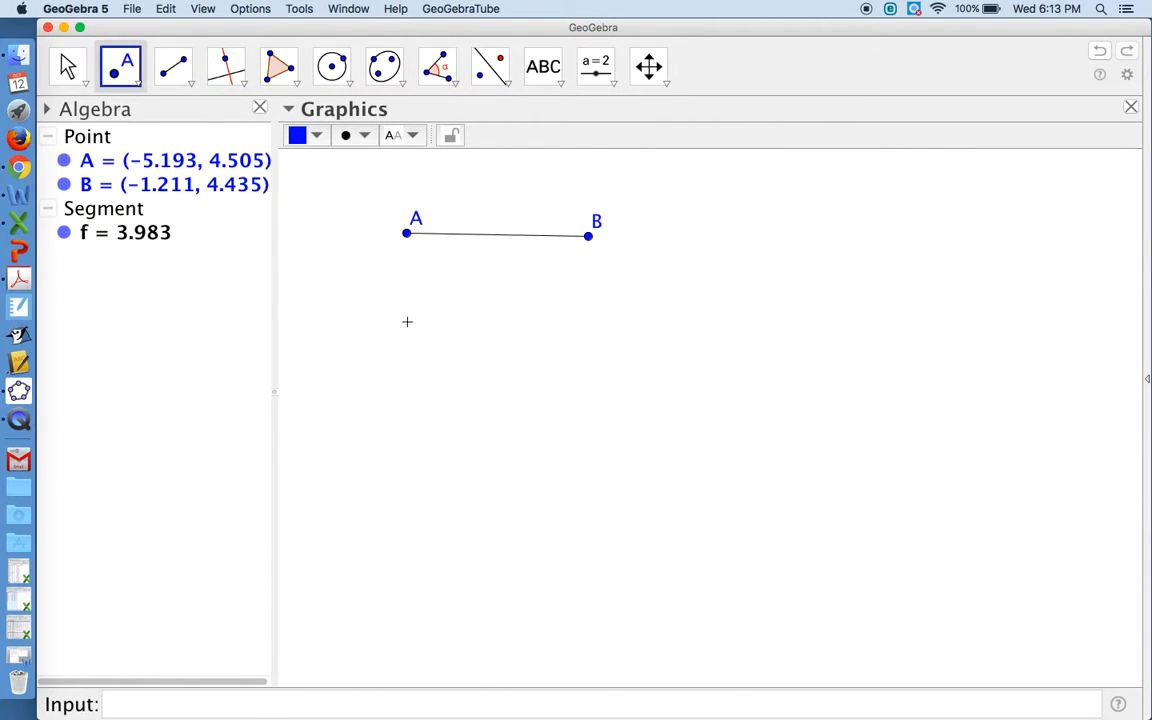
click(617, 486)
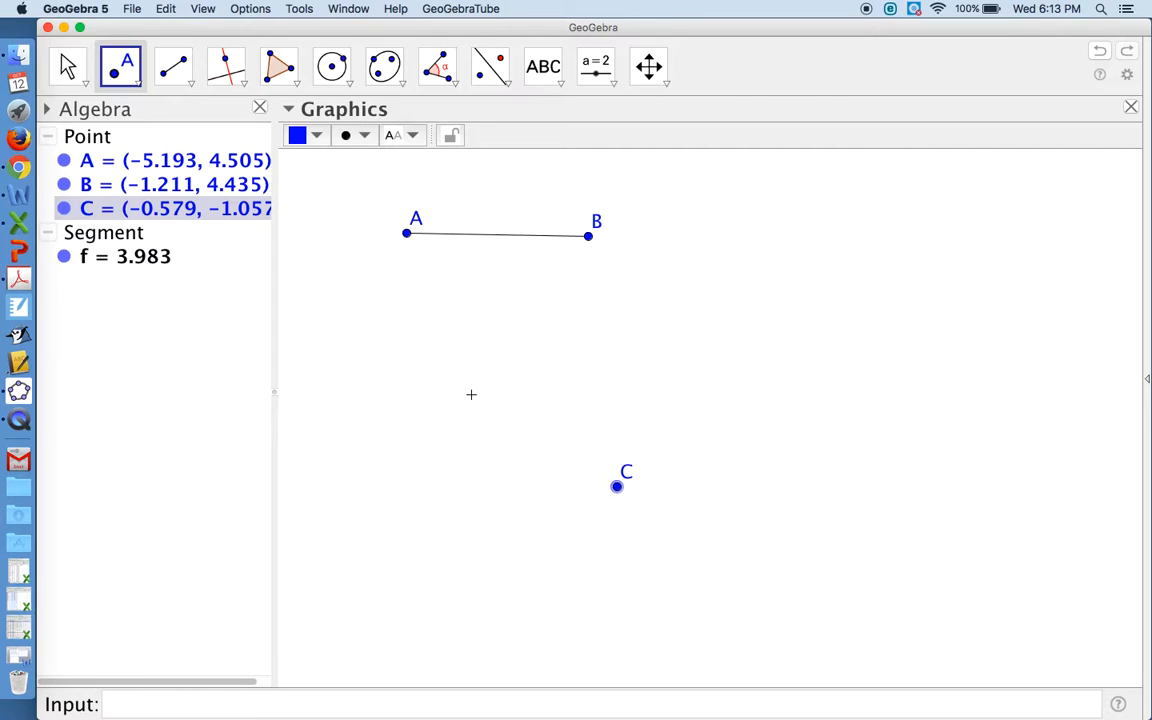
mouse_move(442, 328)
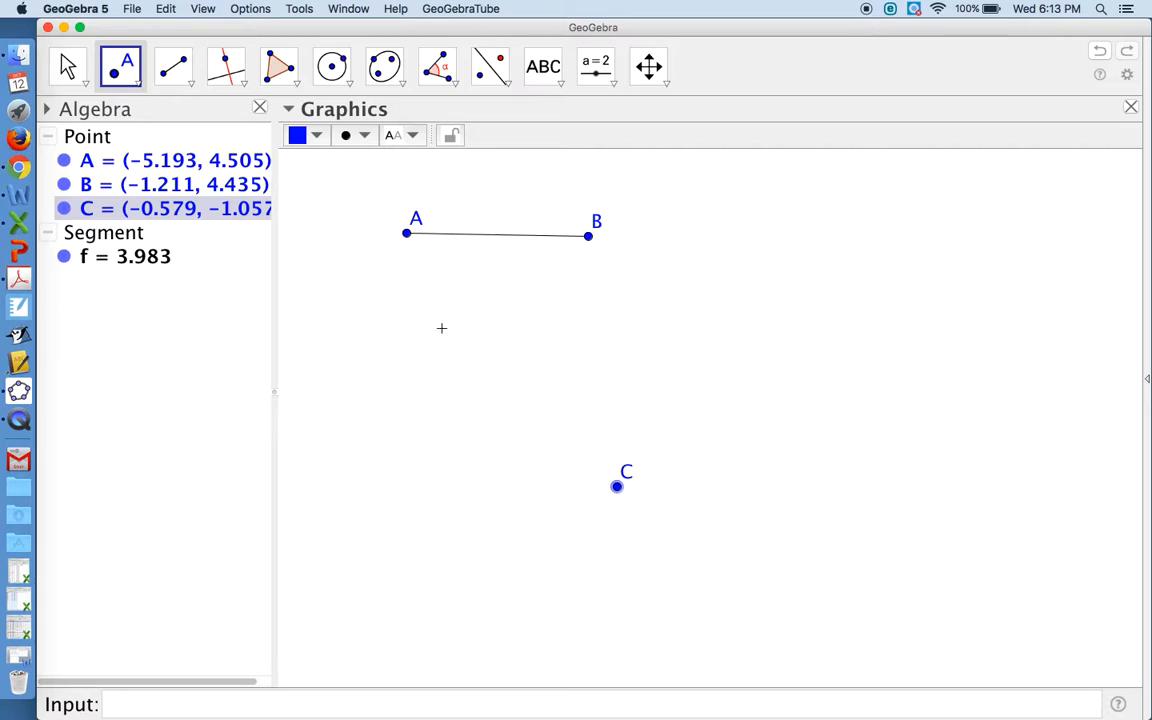
mouse_move(455, 172)
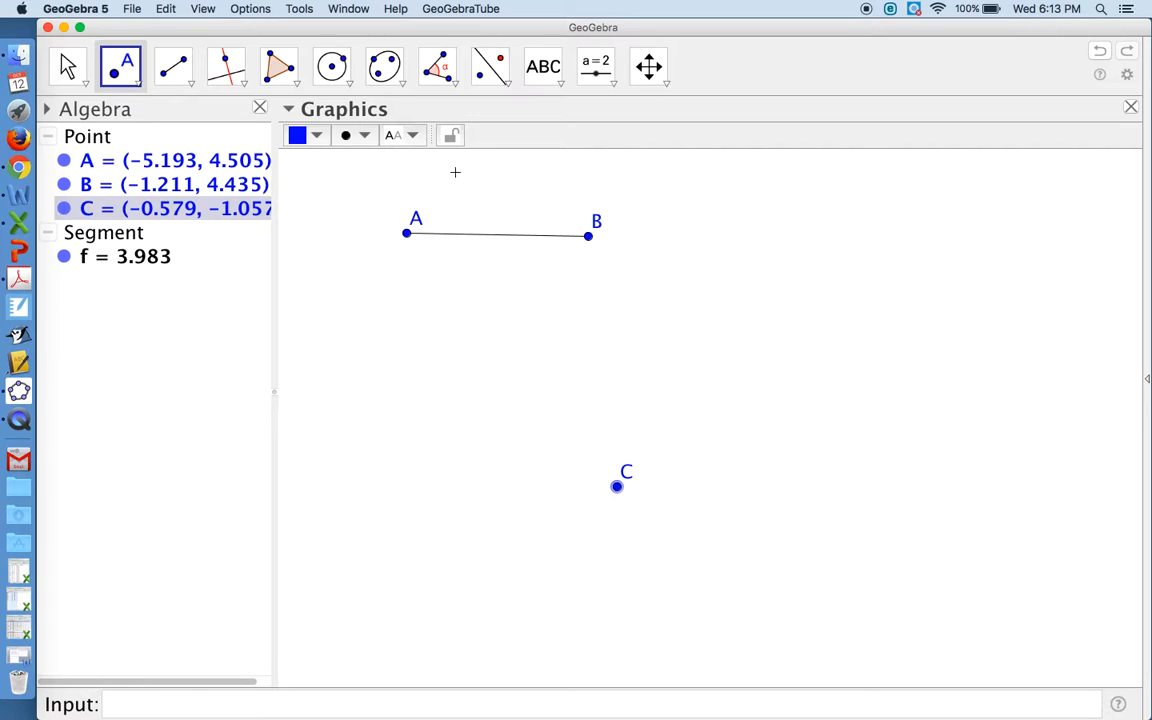
Select the Compass tool and set a dashed line style
click(332, 67)
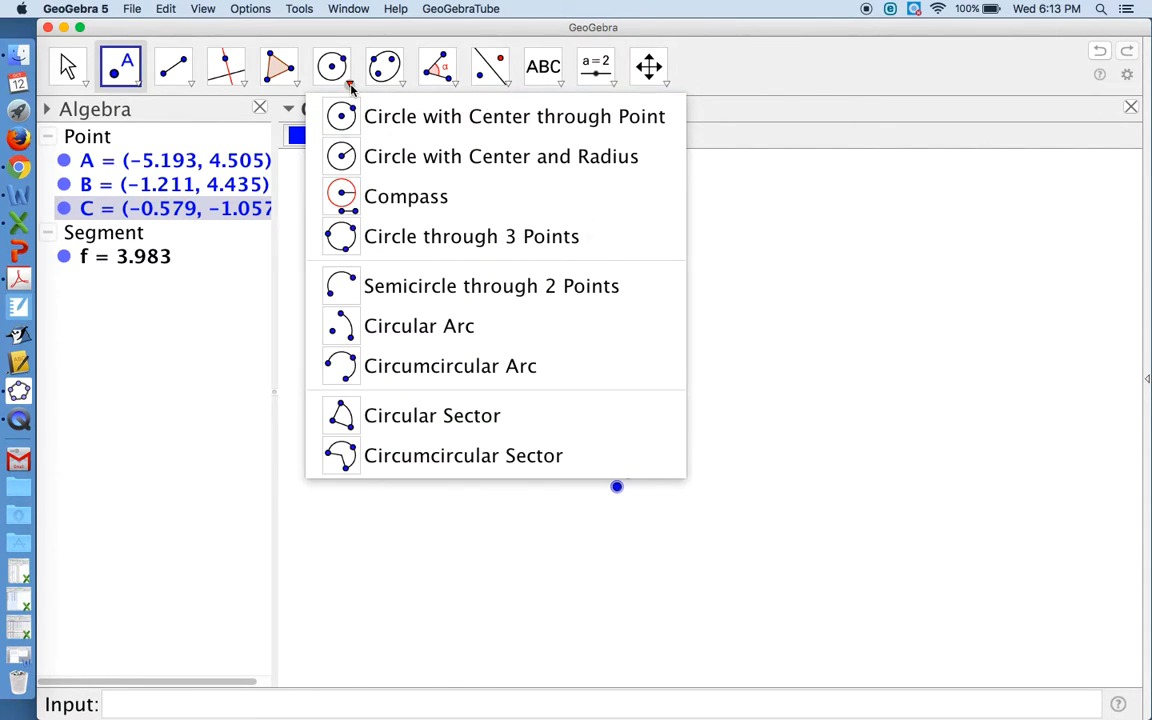
mouse_move(406, 196)
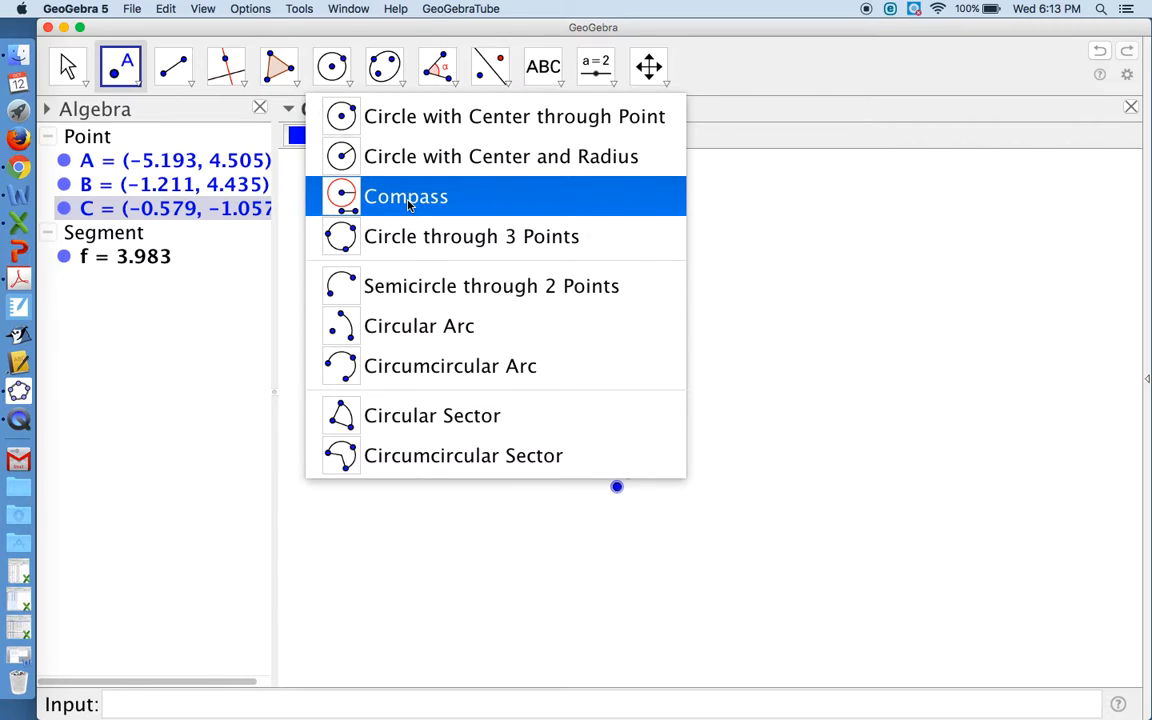
click(405, 196)
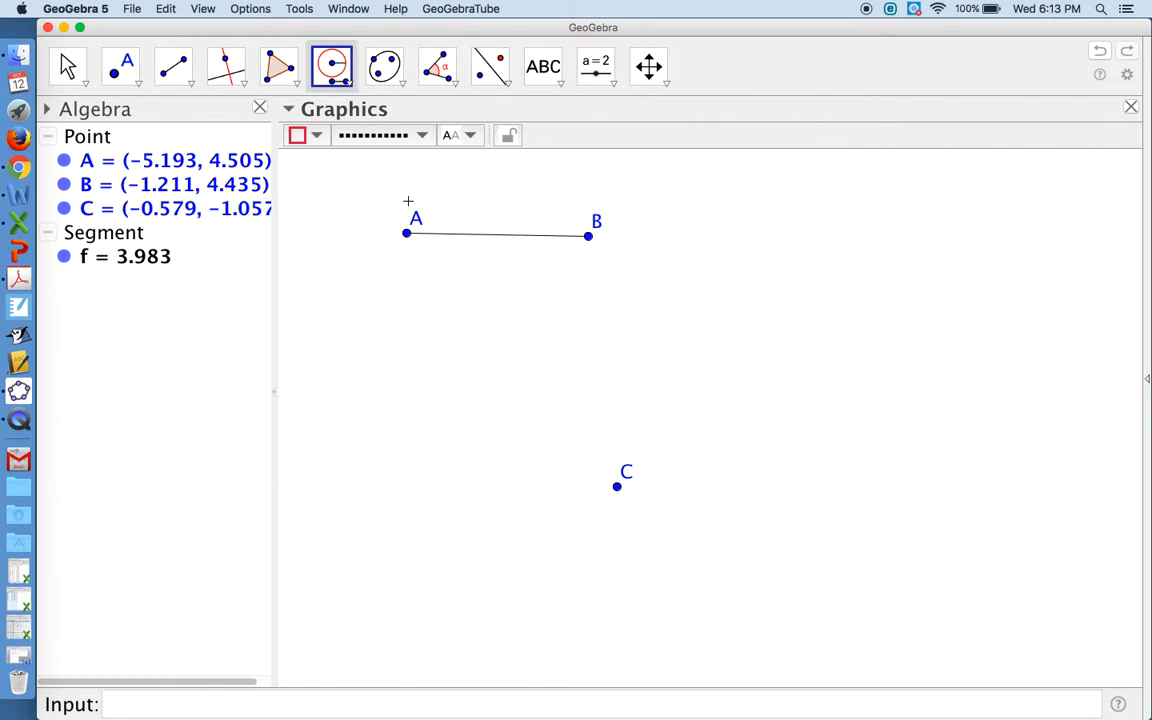
mouse_move(333, 149)
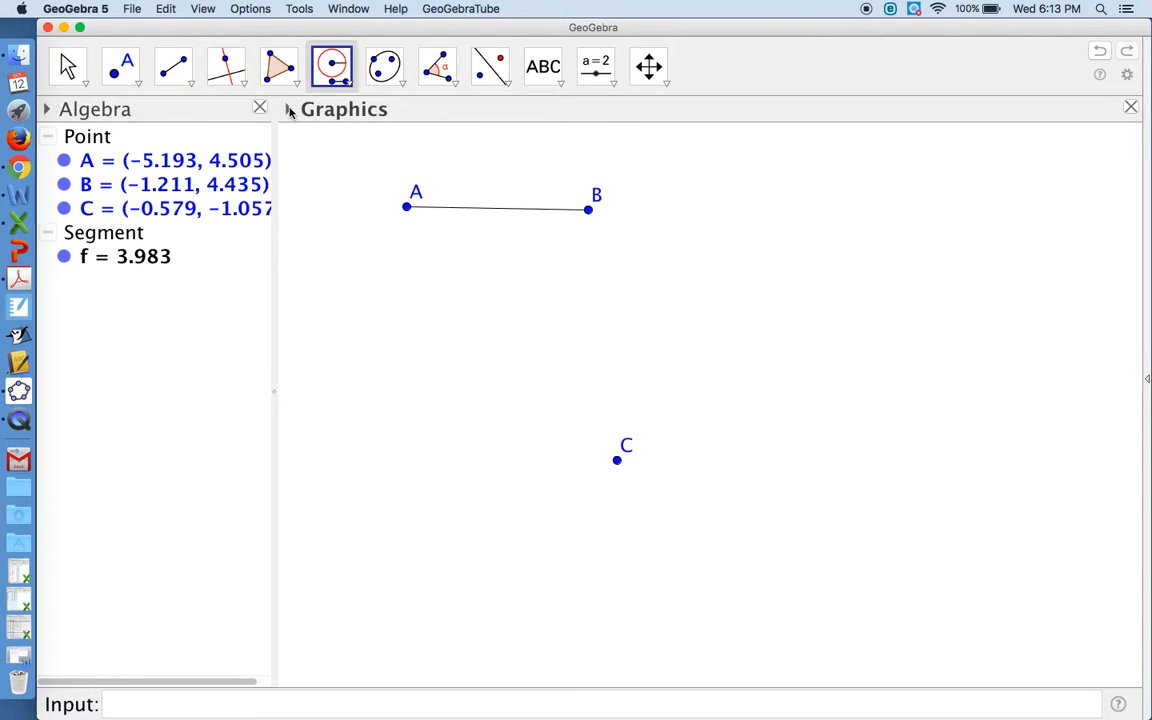
click(291, 109)
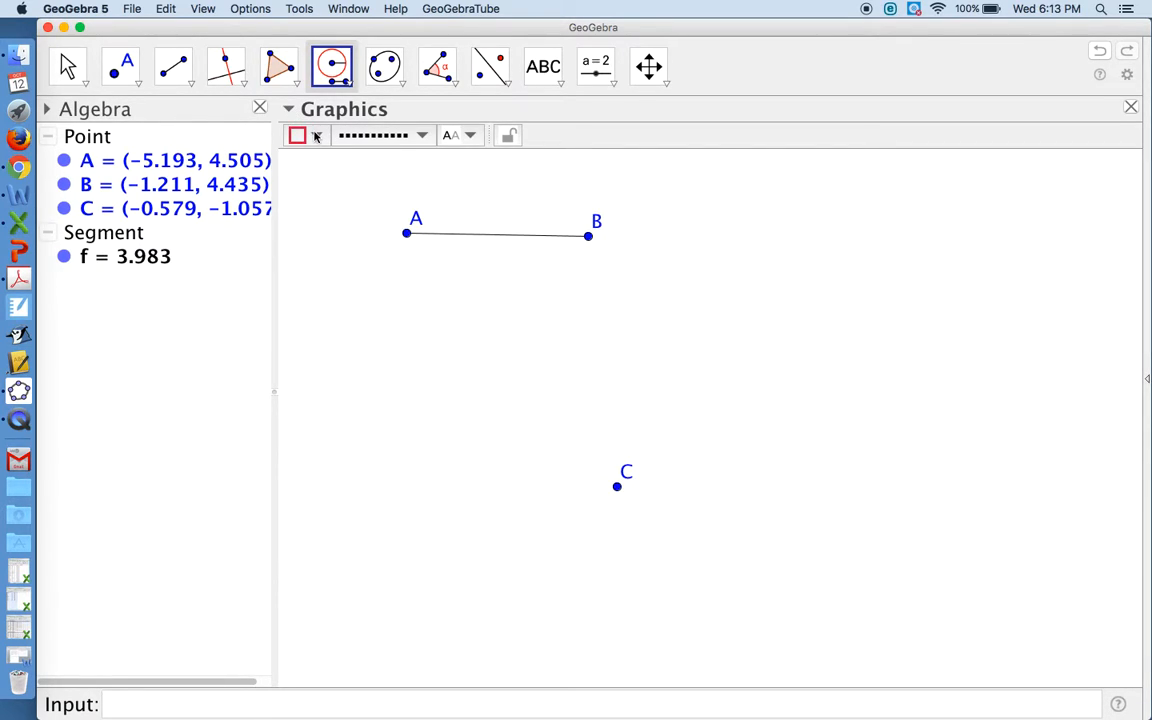
click(420, 135)
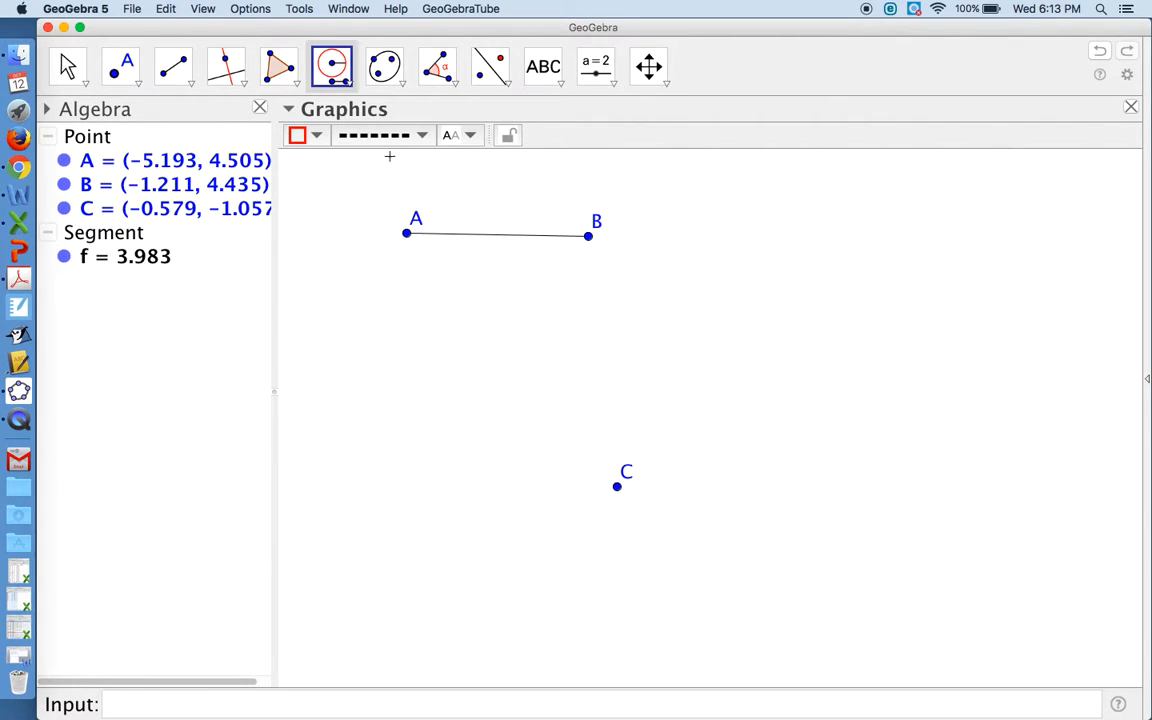
mouse_move(383, 135)
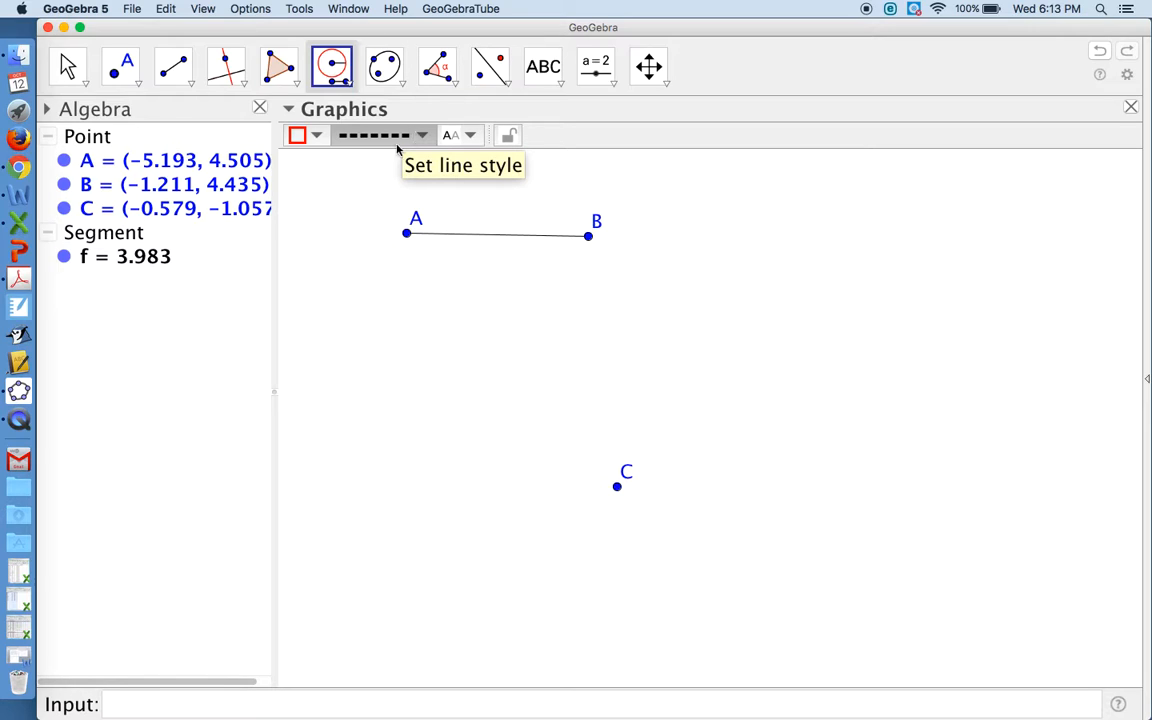
mouse_move(344, 145)
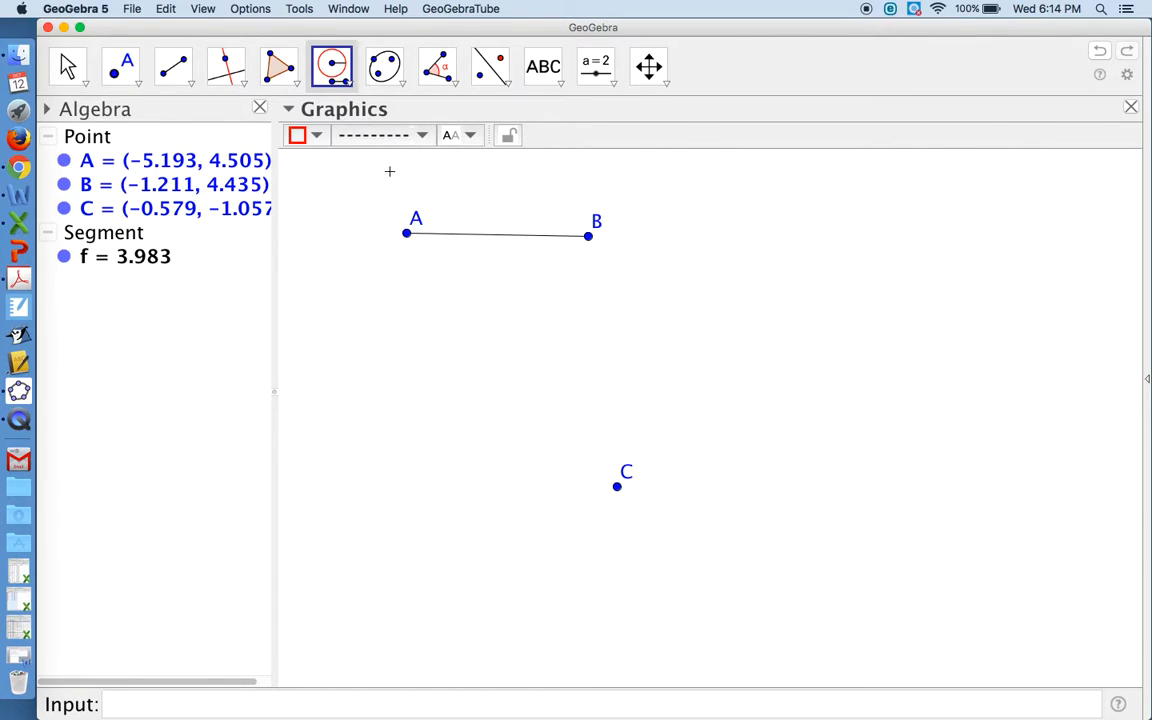
Draw circle c centred at C with radius taken from A to B
click(406, 234)
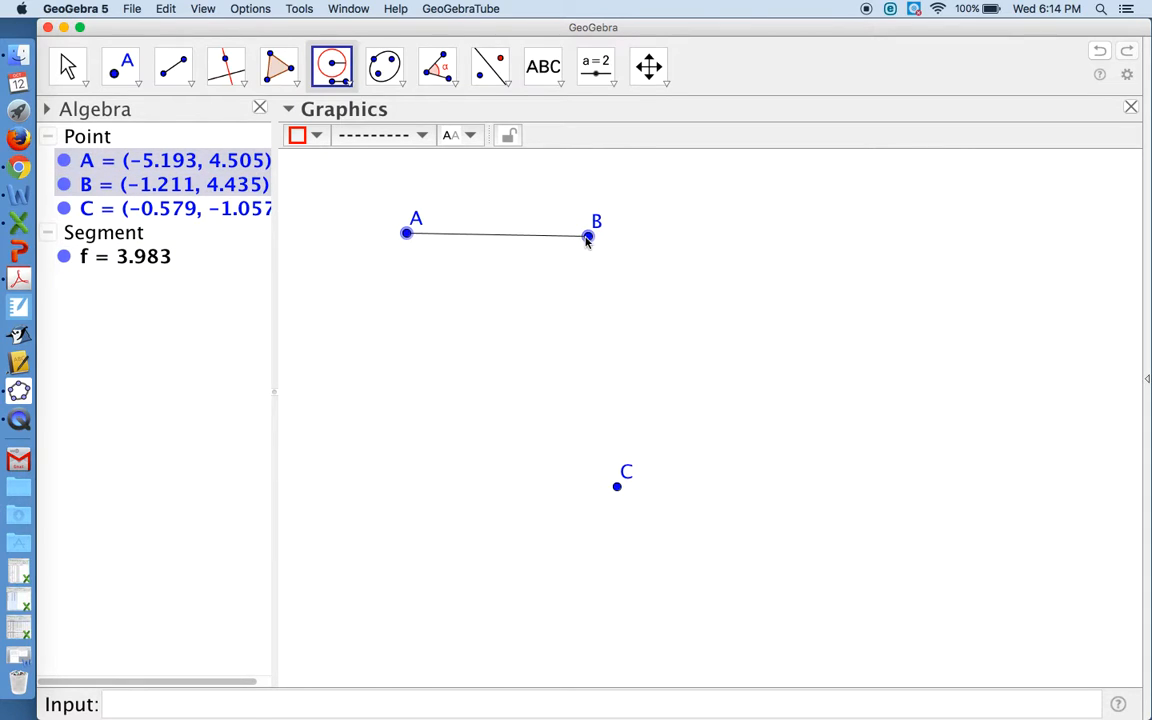
click(588, 235)
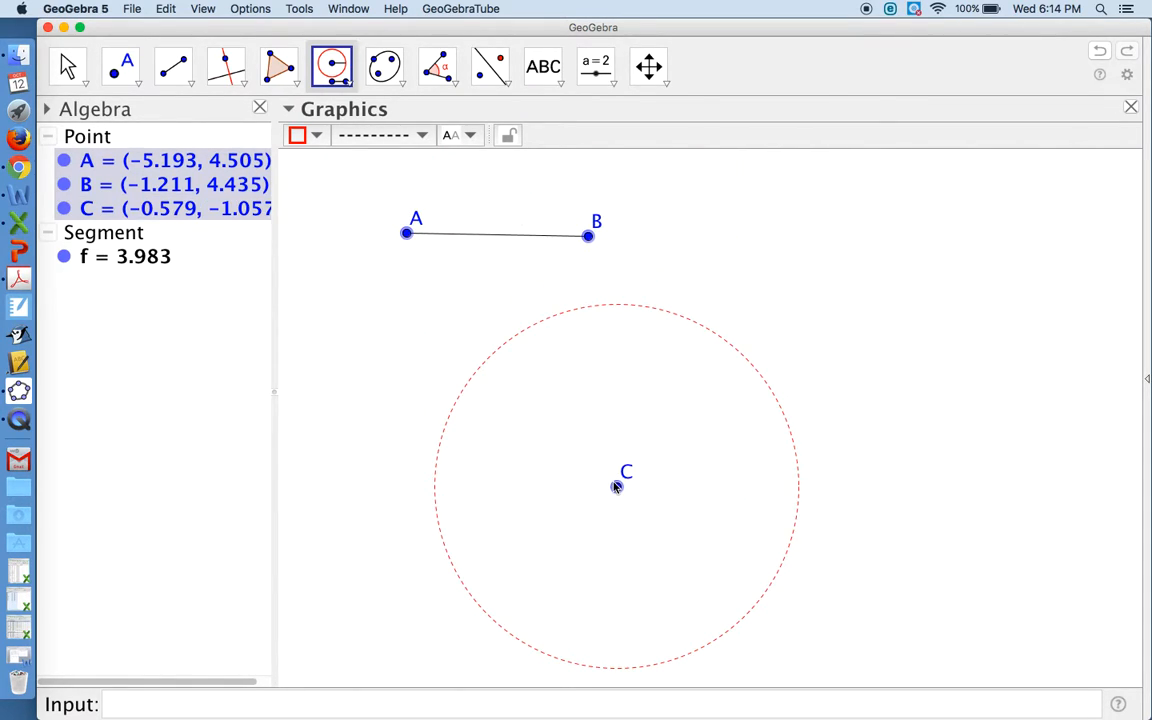
click(617, 487)
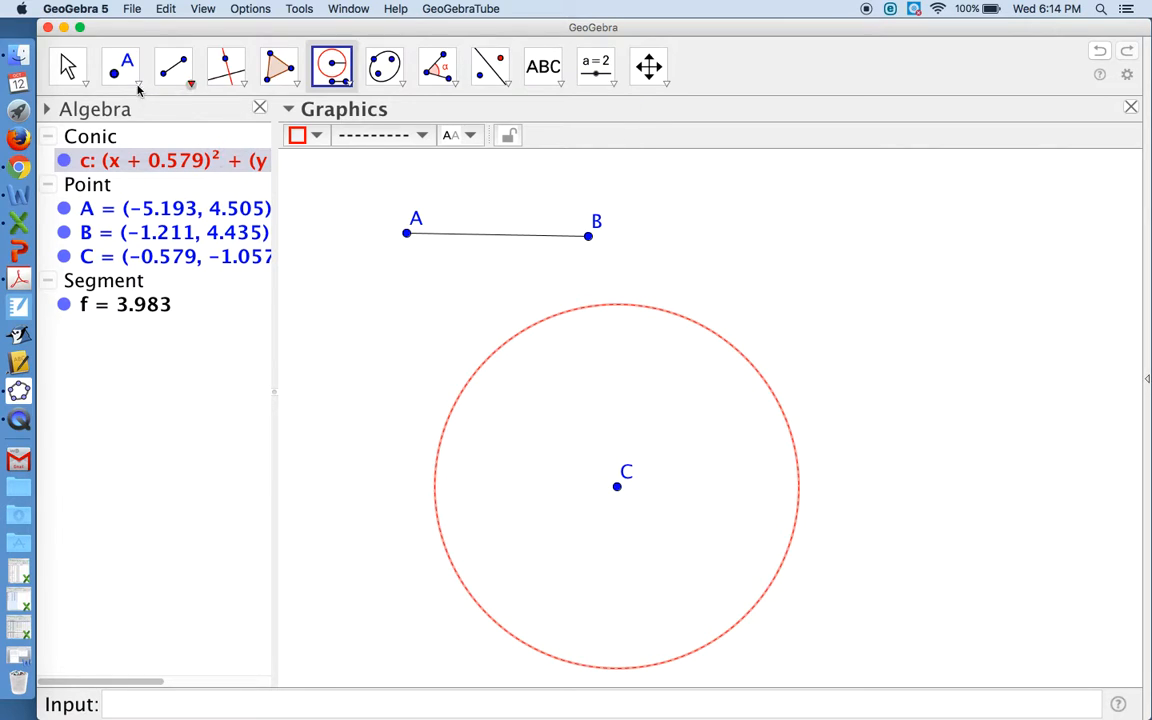
Draw segment g from point D on the circle to centre C, measuring 3.983
click(120, 66)
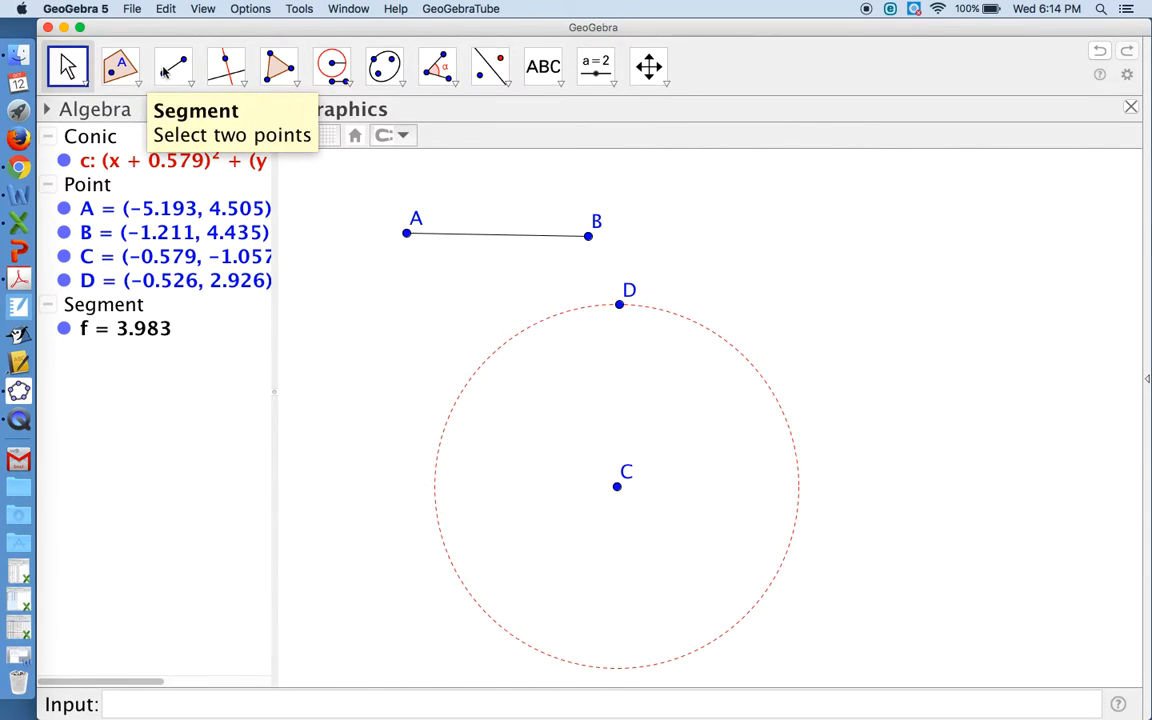
click(172, 66)
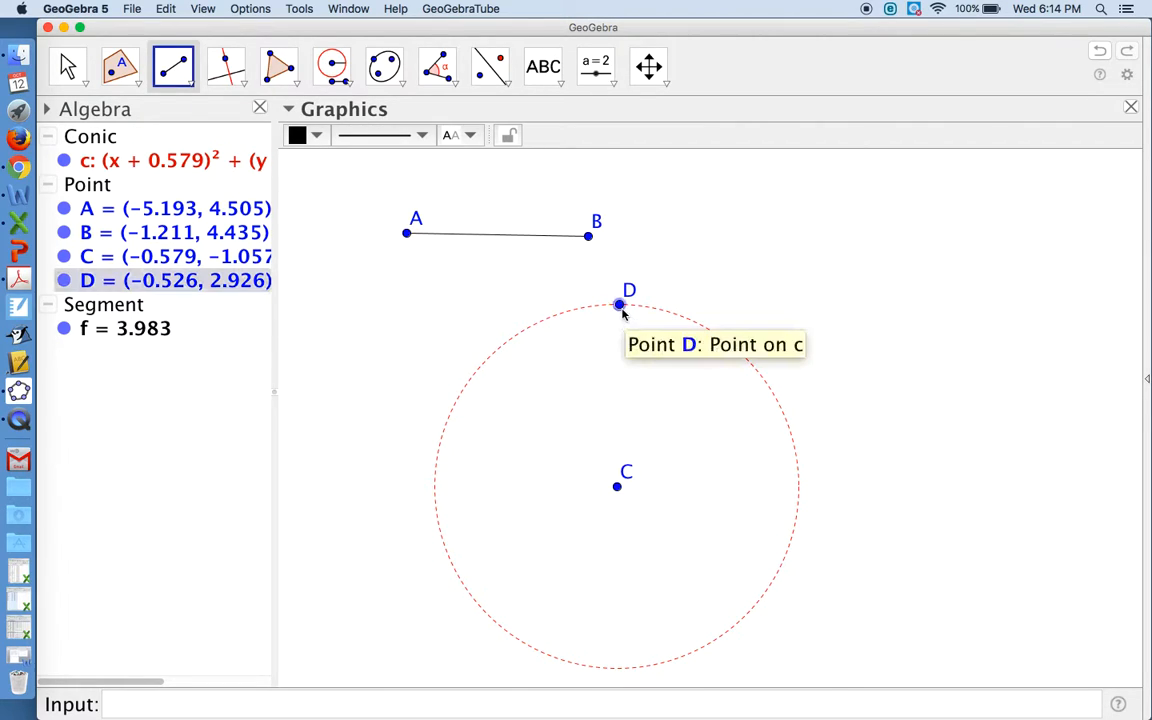
click(617, 486)
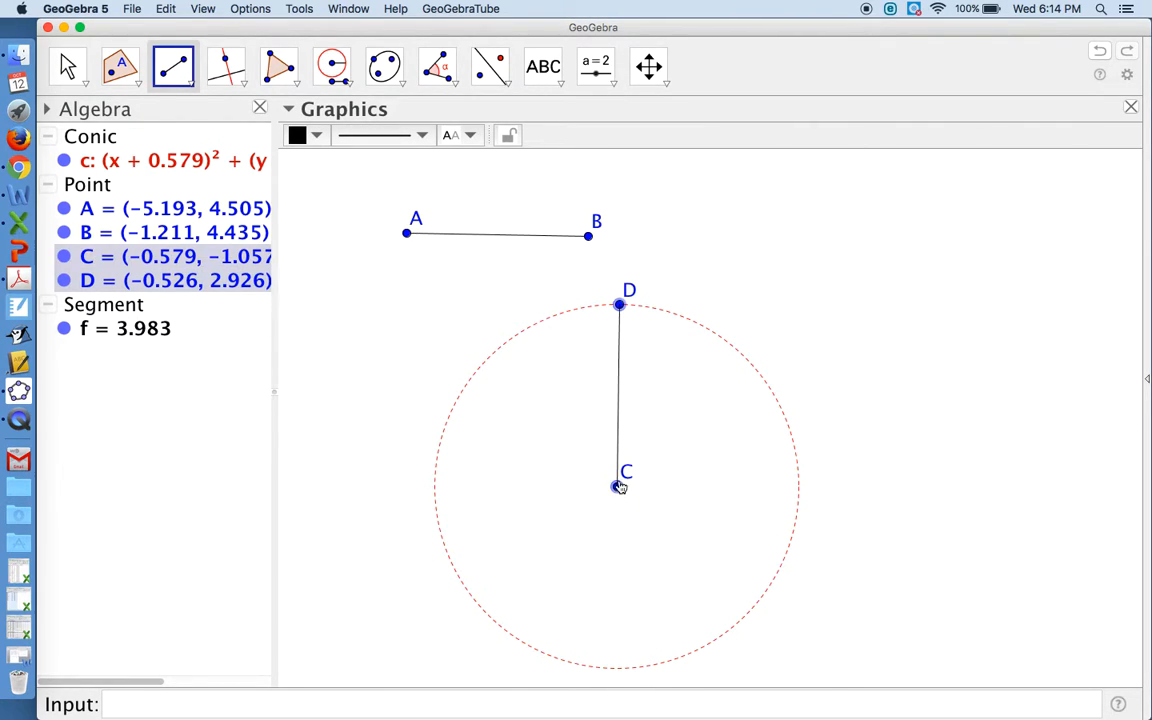
click(618, 487)
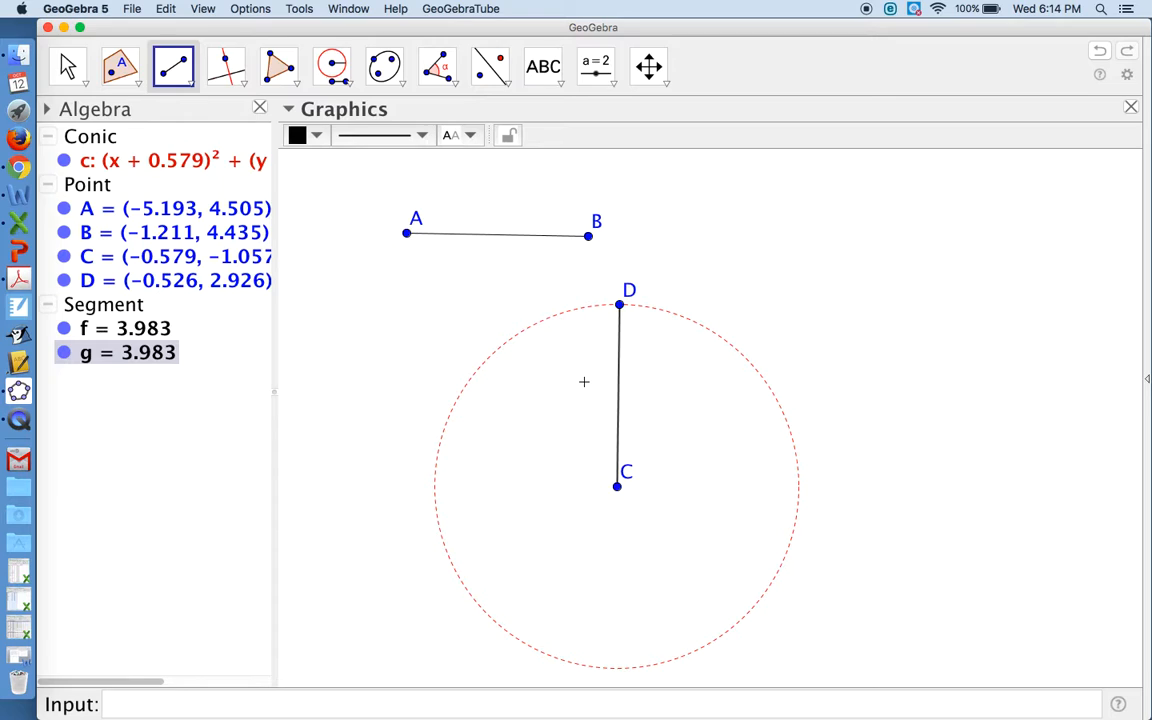
mouse_move(467, 246)
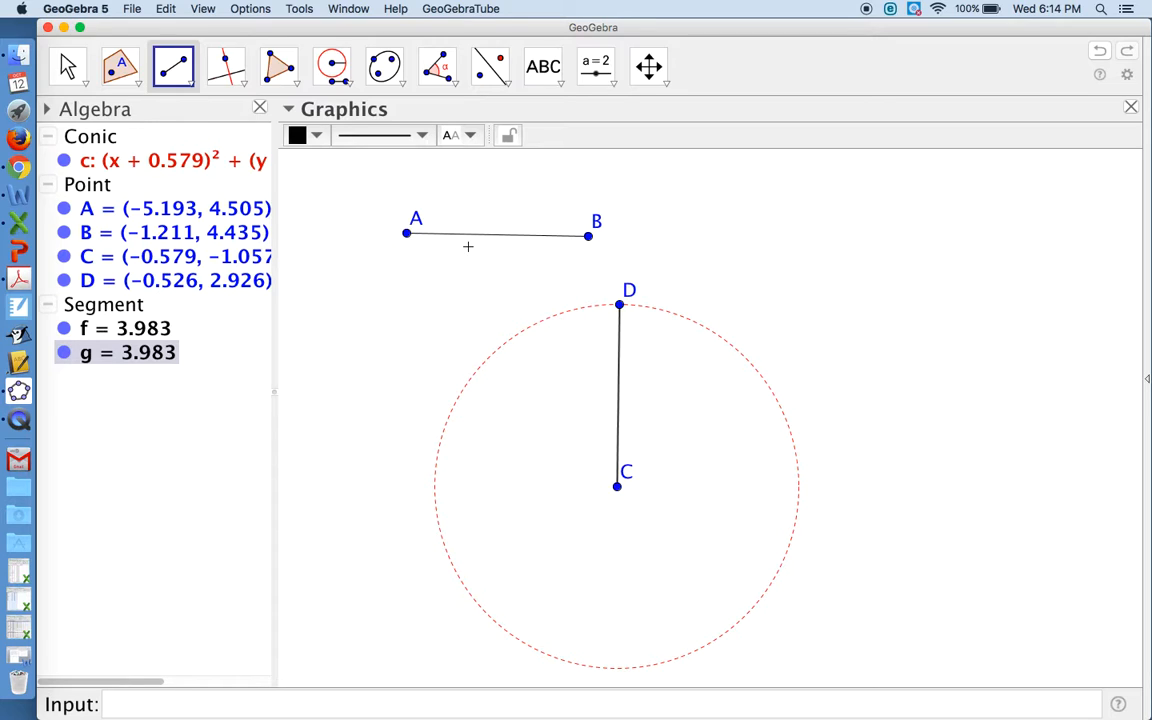
mouse_move(301, 164)
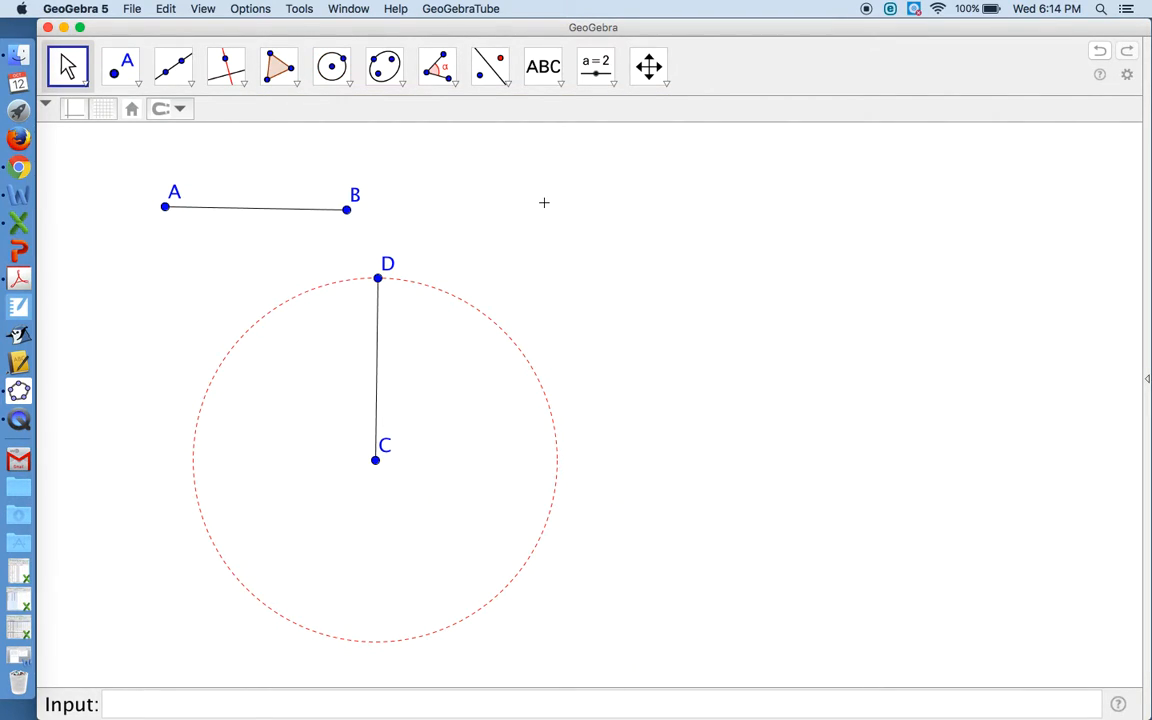
mouse_move(547, 210)
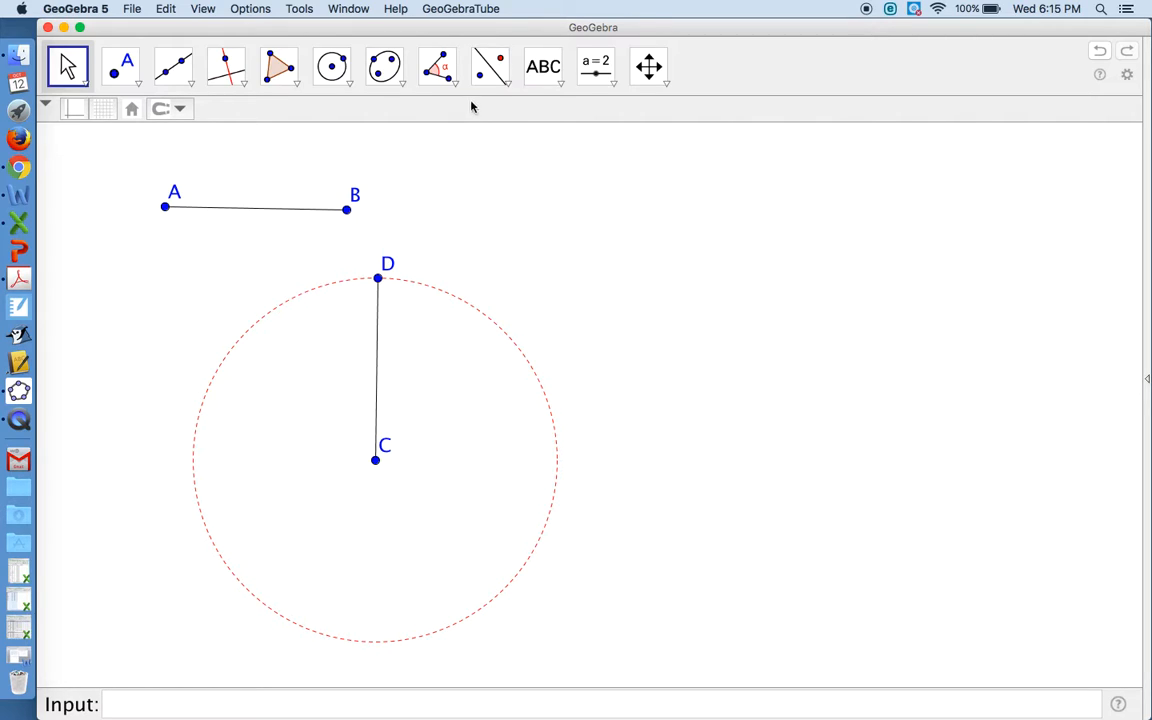
mouse_move(440, 67)
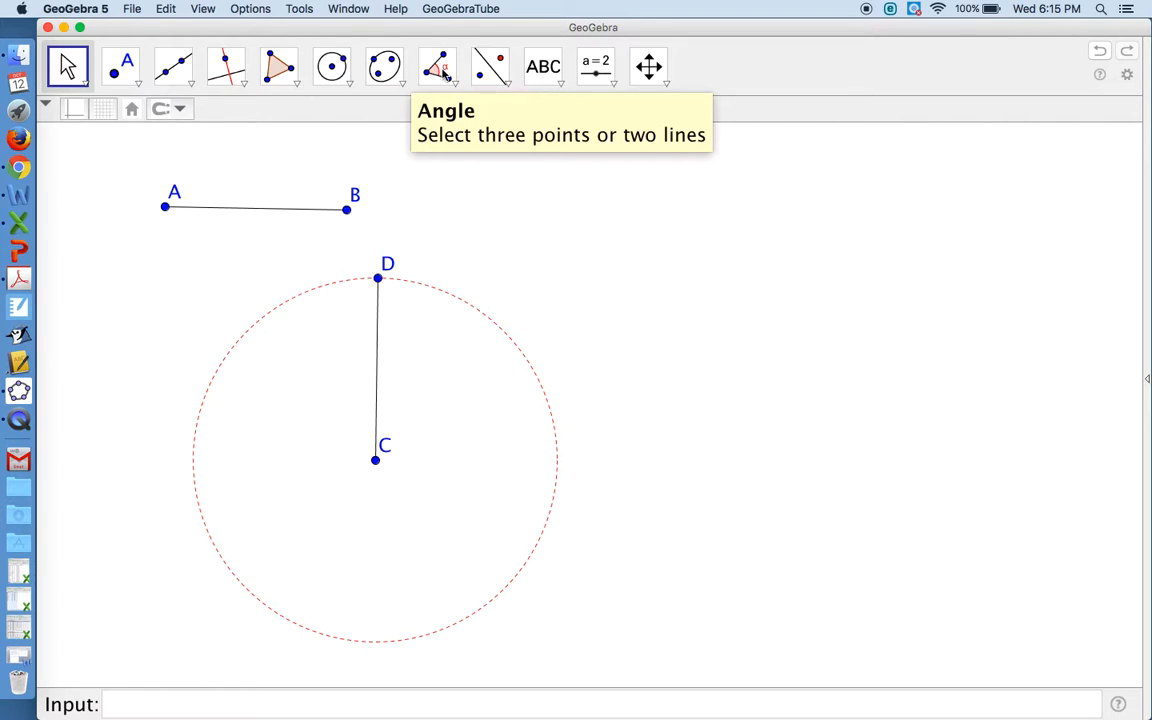
Measure AB and CD (both 3.983), moving the AB length label below its segment
click(445, 80)
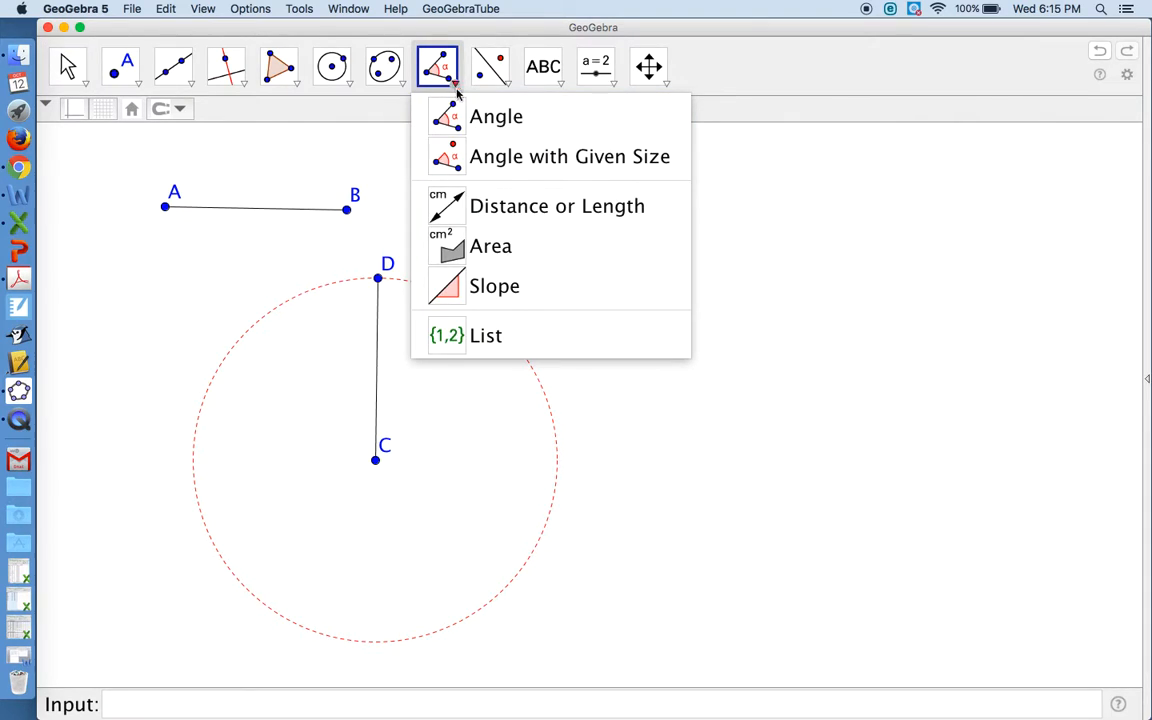
mouse_move(557, 205)
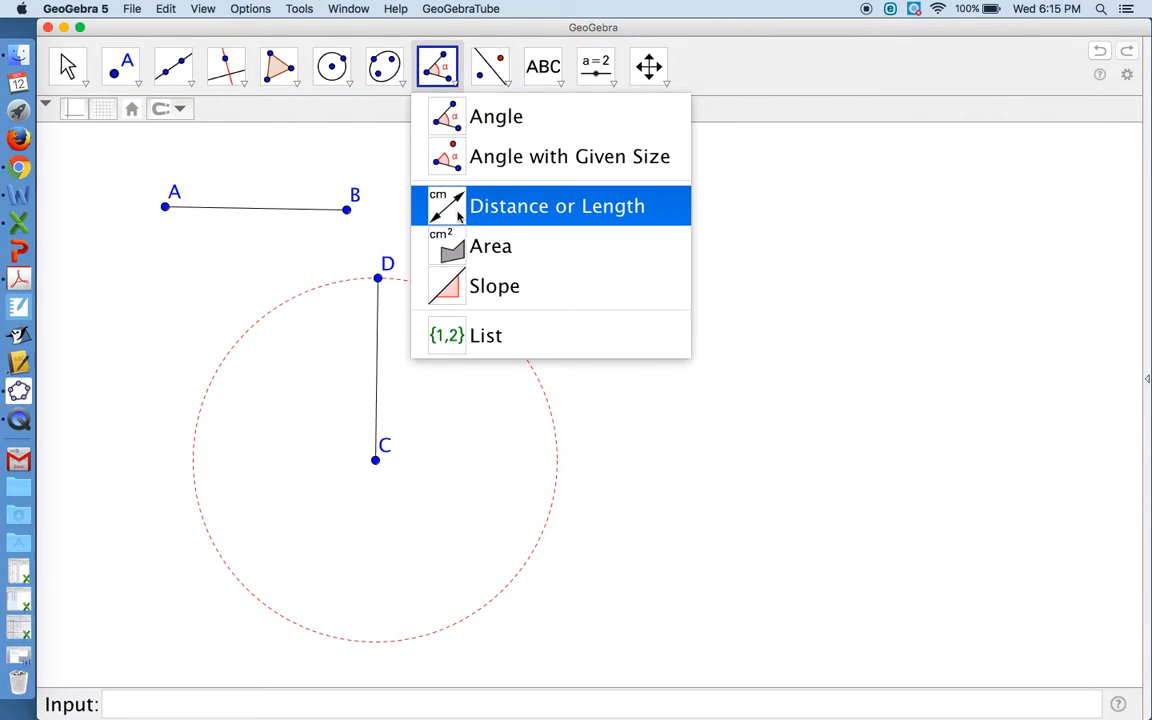
mouse_move(494, 286)
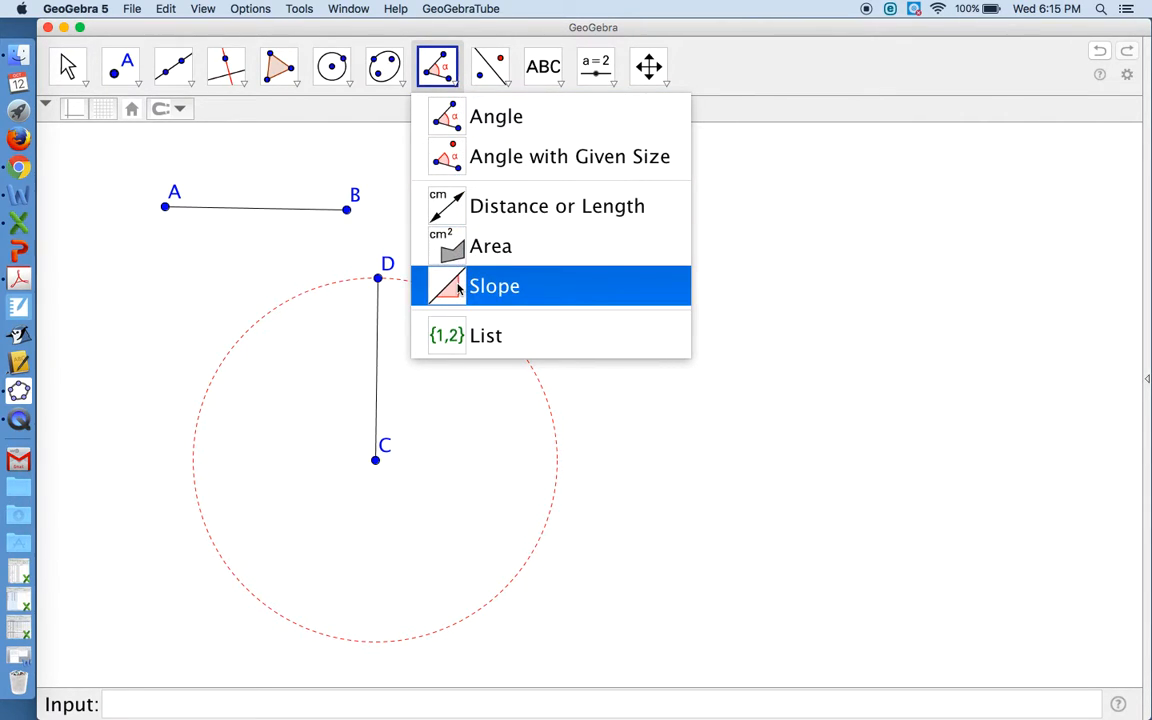
mouse_move(557, 206)
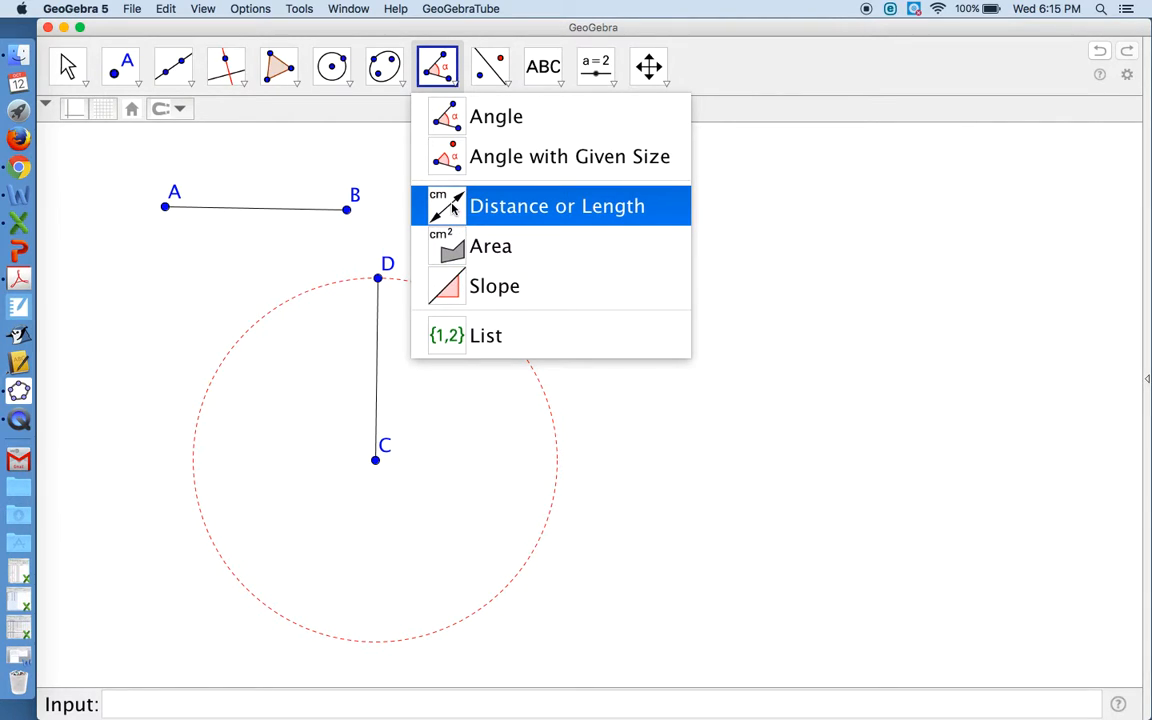
click(557, 205)
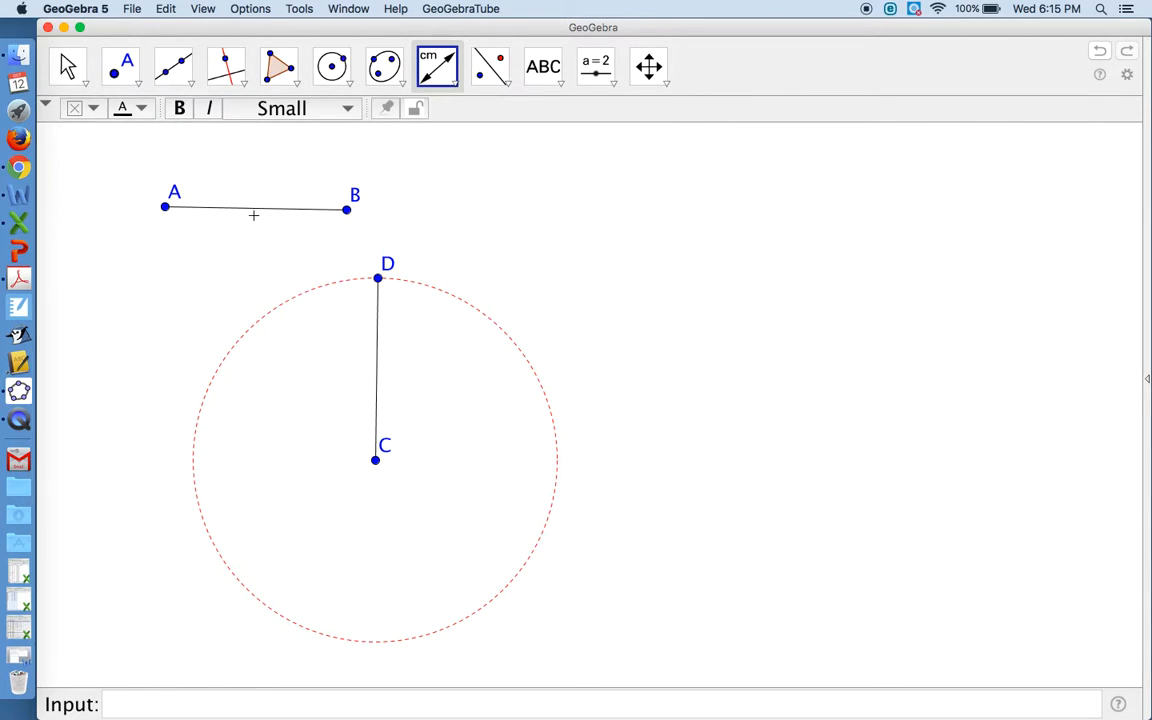
click(253, 208)
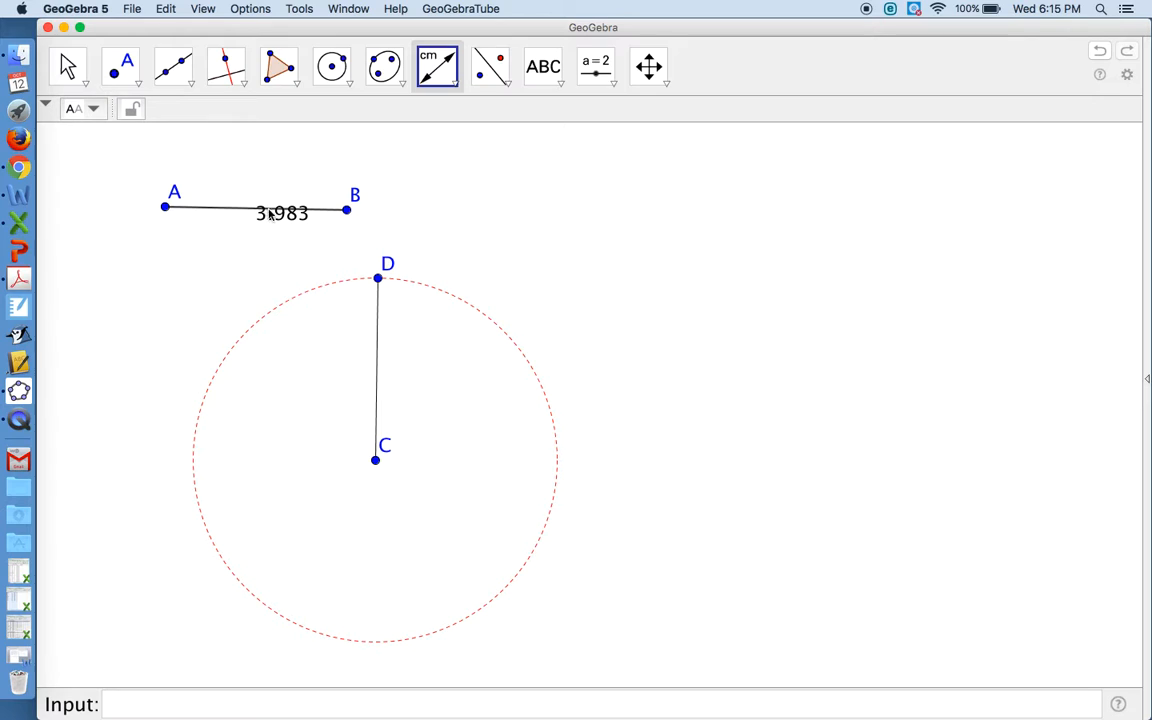
mouse_move(66, 66)
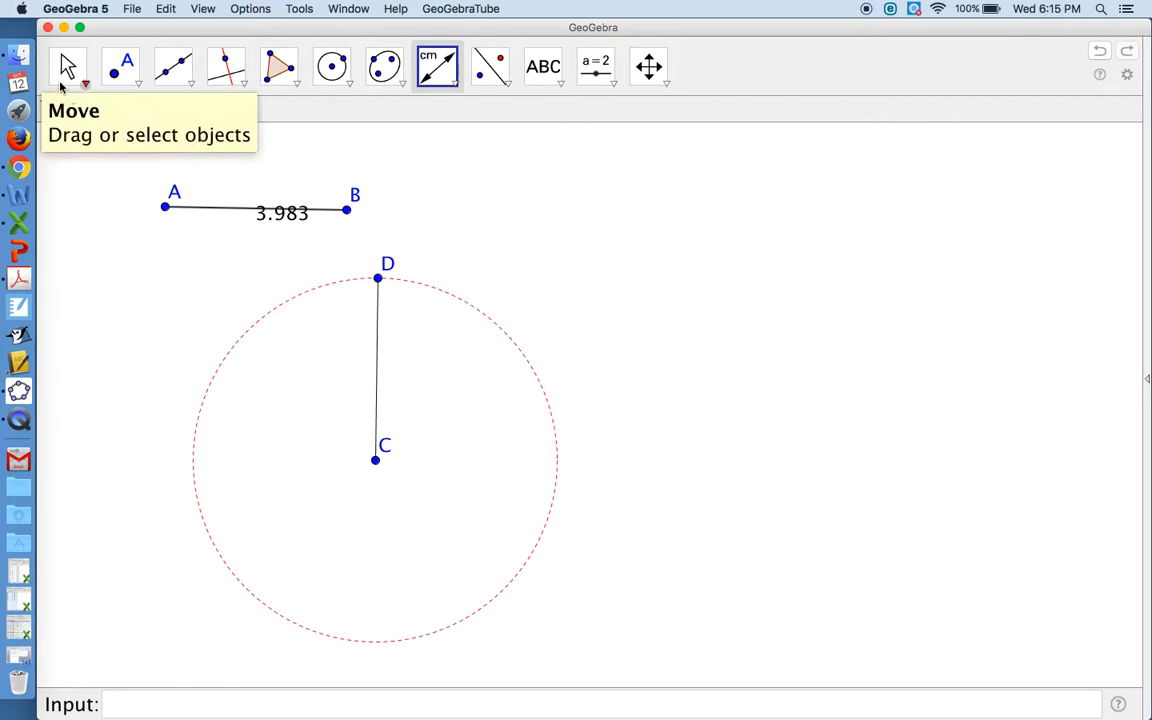
click(67, 66)
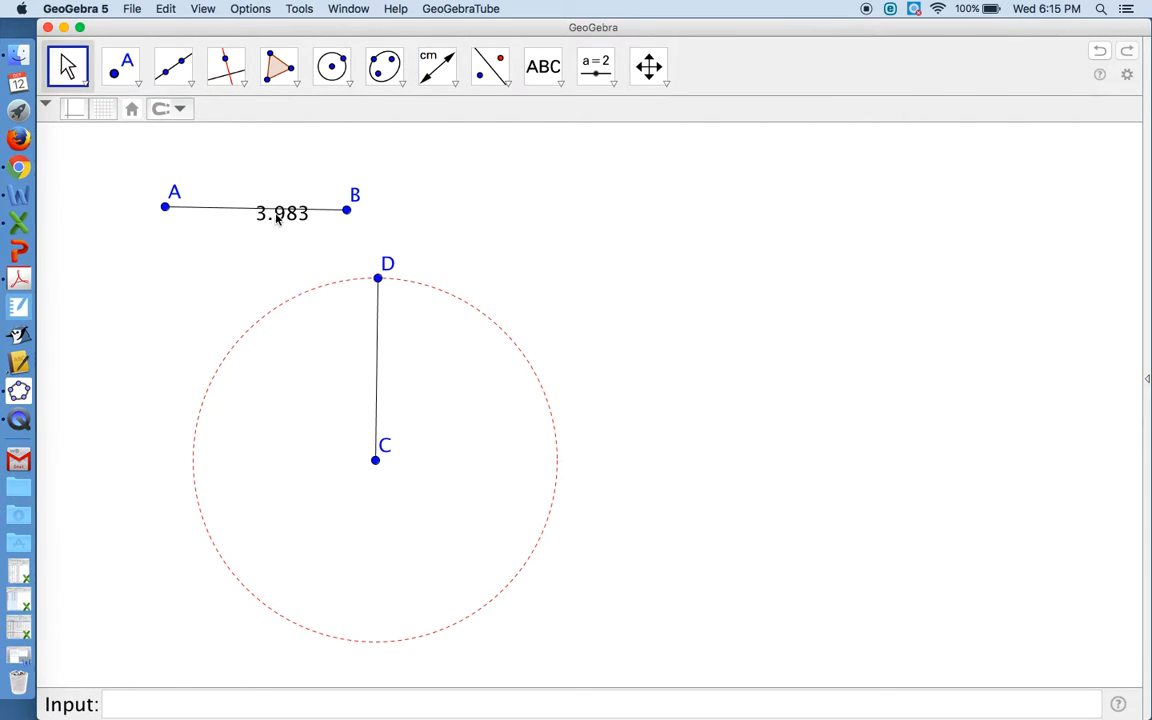
drag(282, 213, 258, 222)
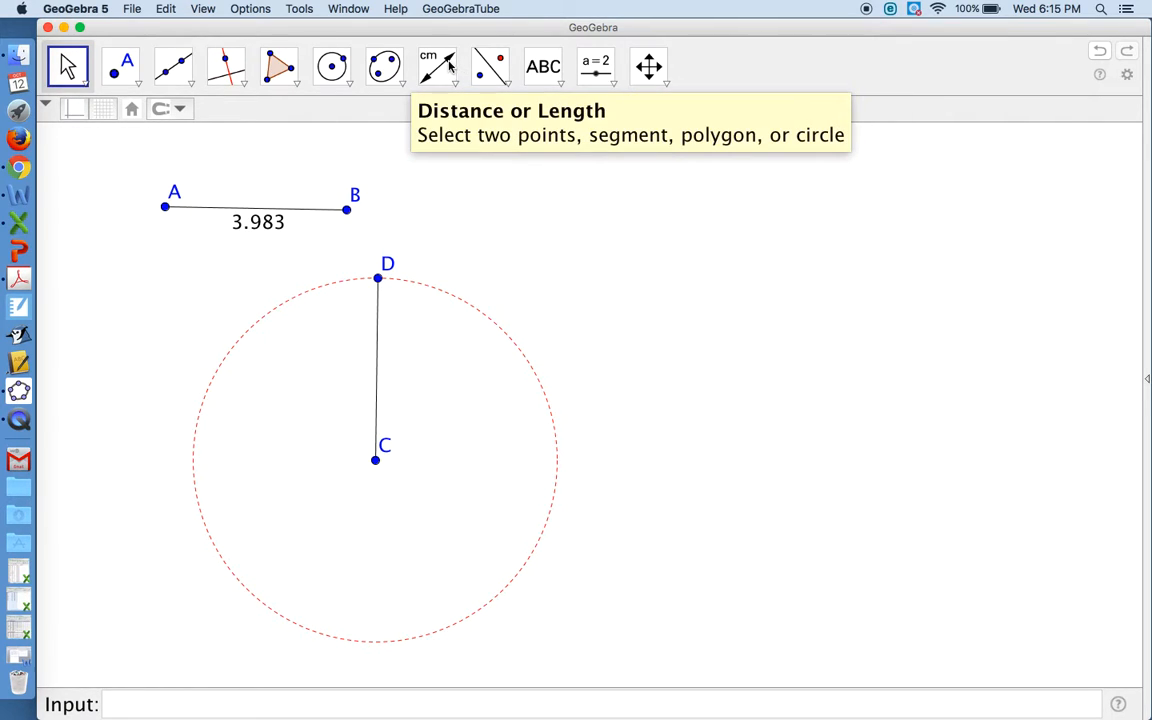
click(448, 67)
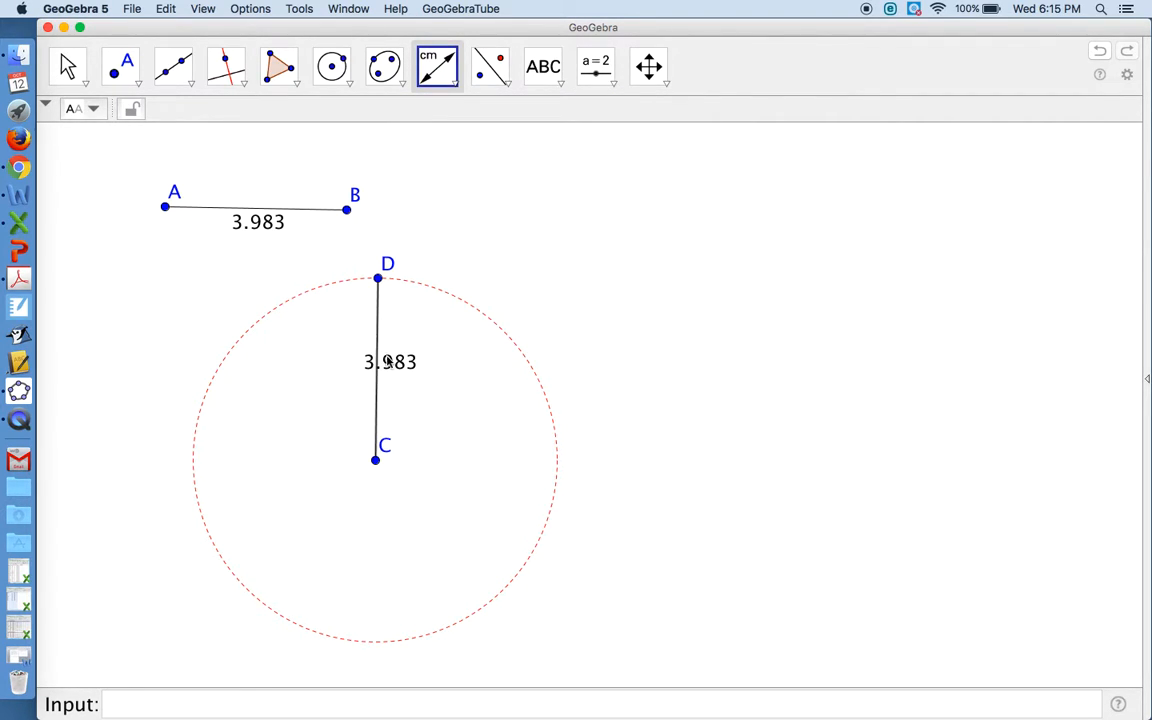
click(67, 66)
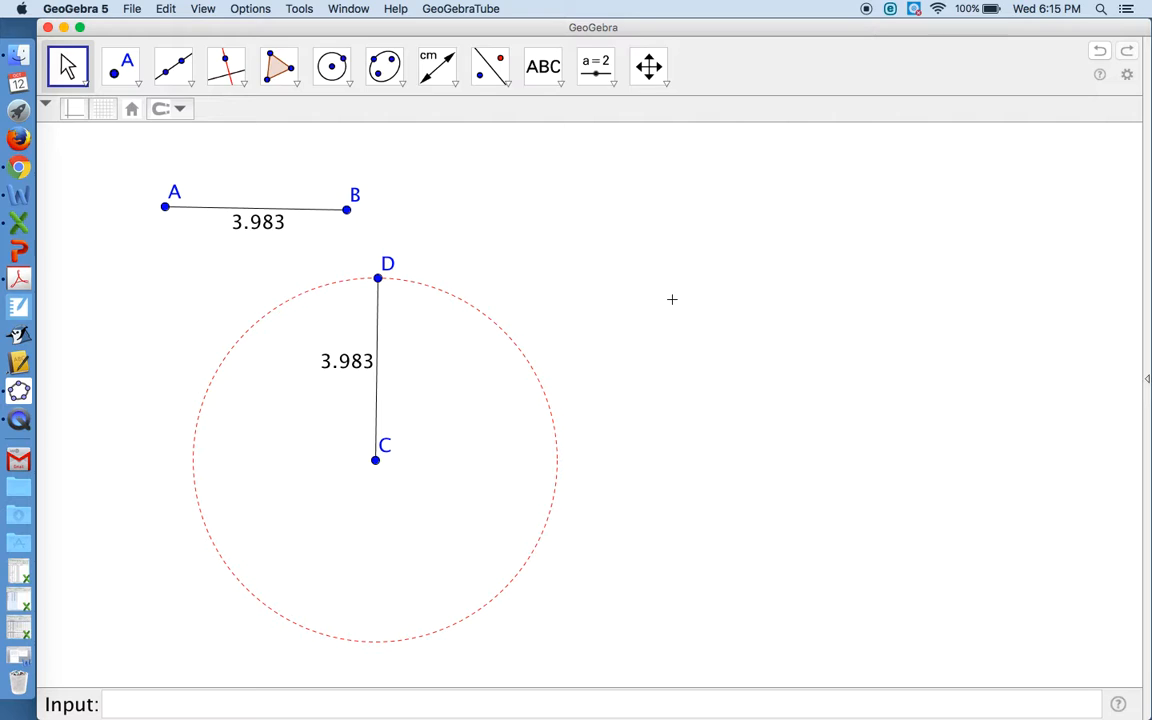
mouse_move(524, 255)
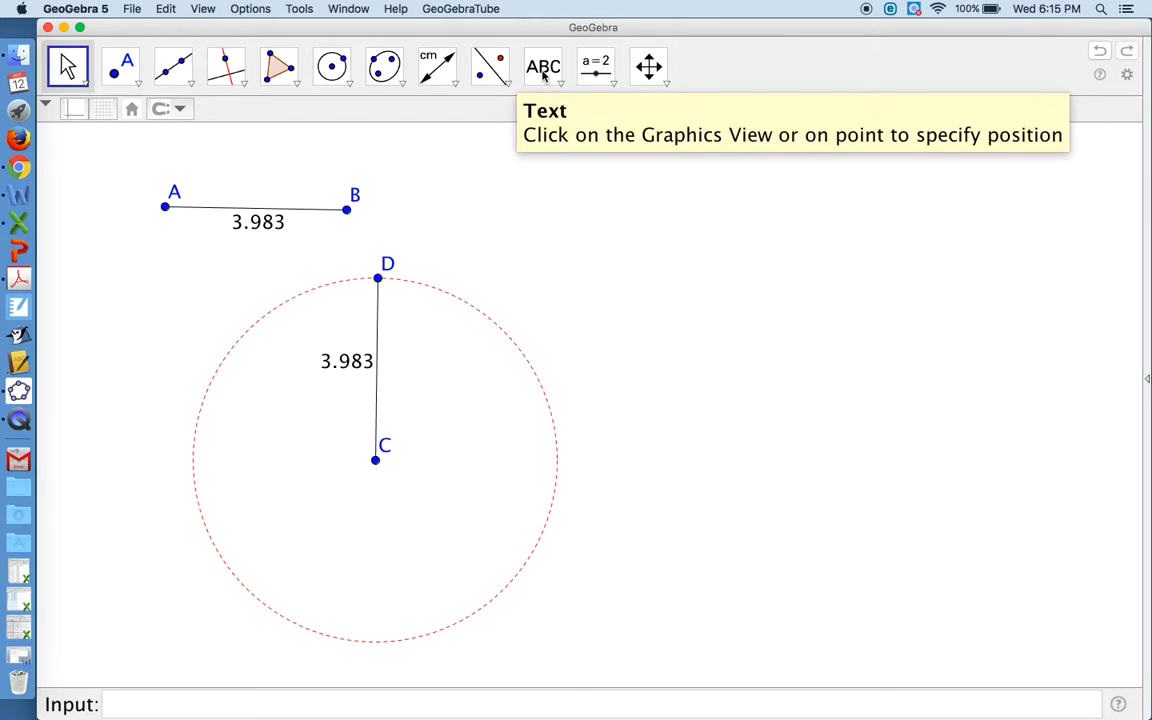
Start a LaTeX text and insert the overline template from Extended Accents
click(543, 66)
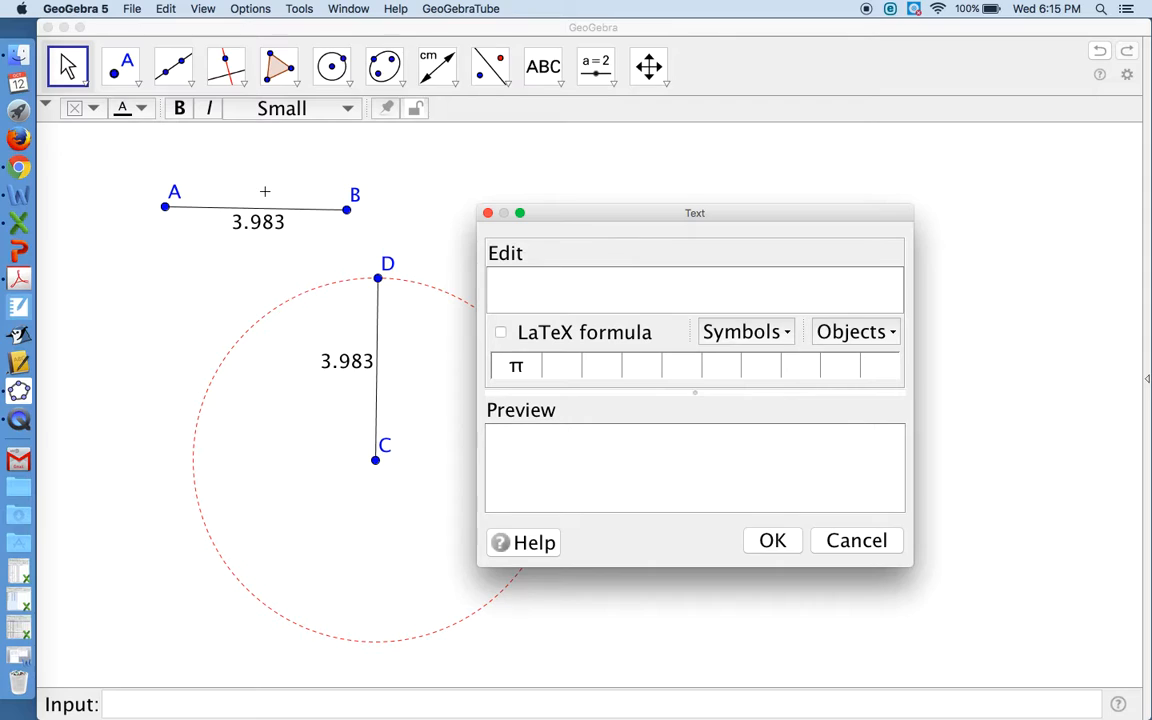
mouse_move(495, 328)
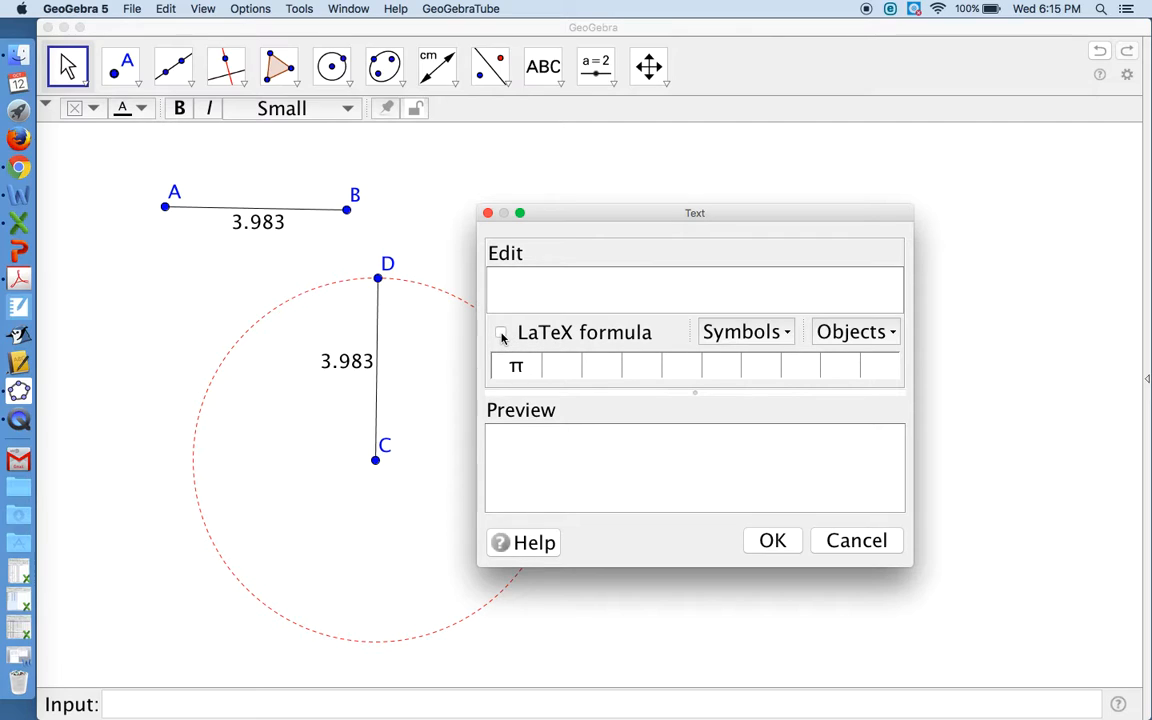
click(500, 333)
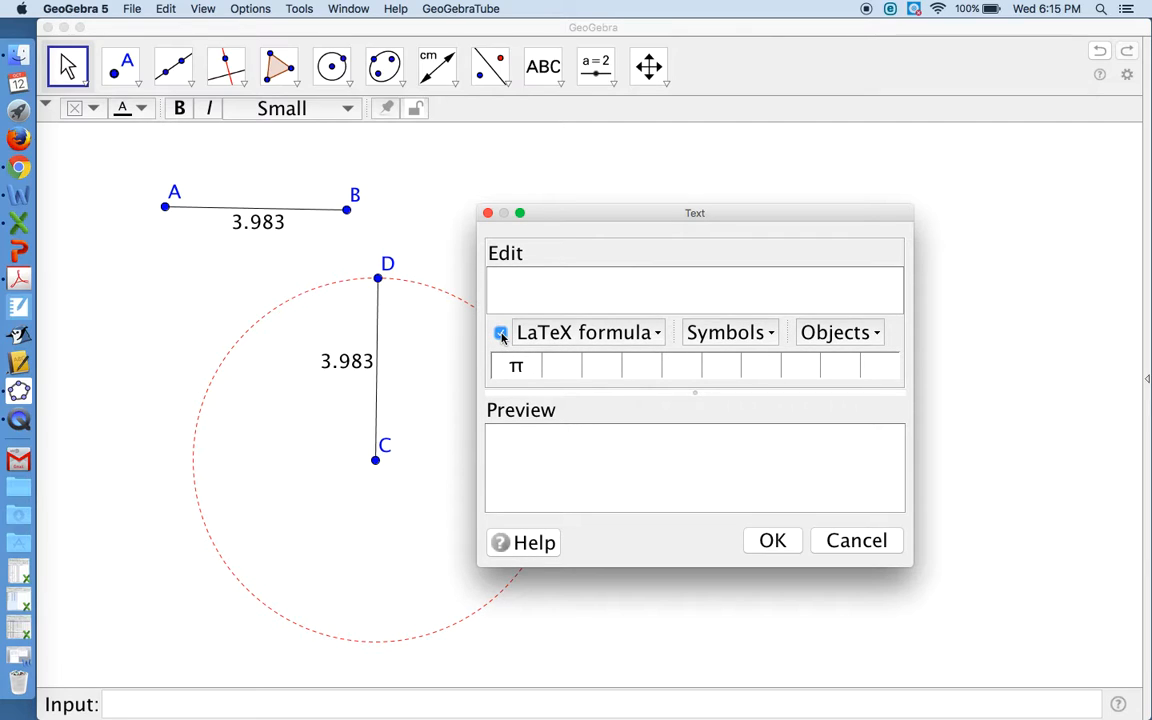
click(501, 333)
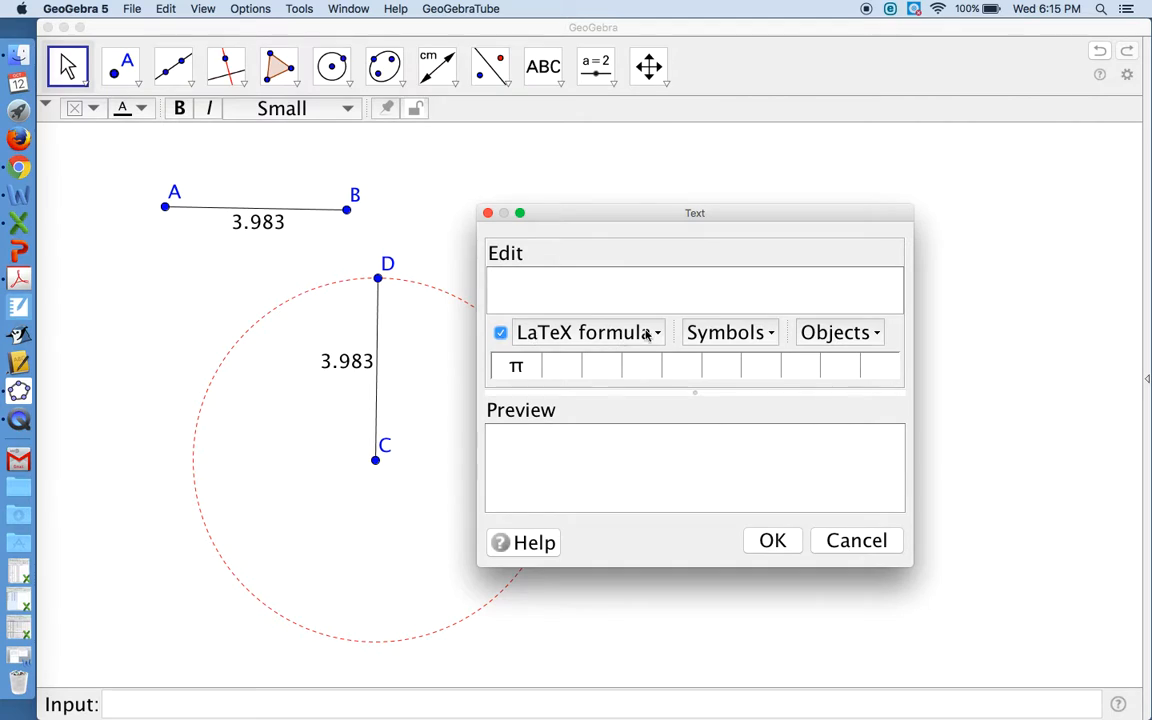
click(585, 332)
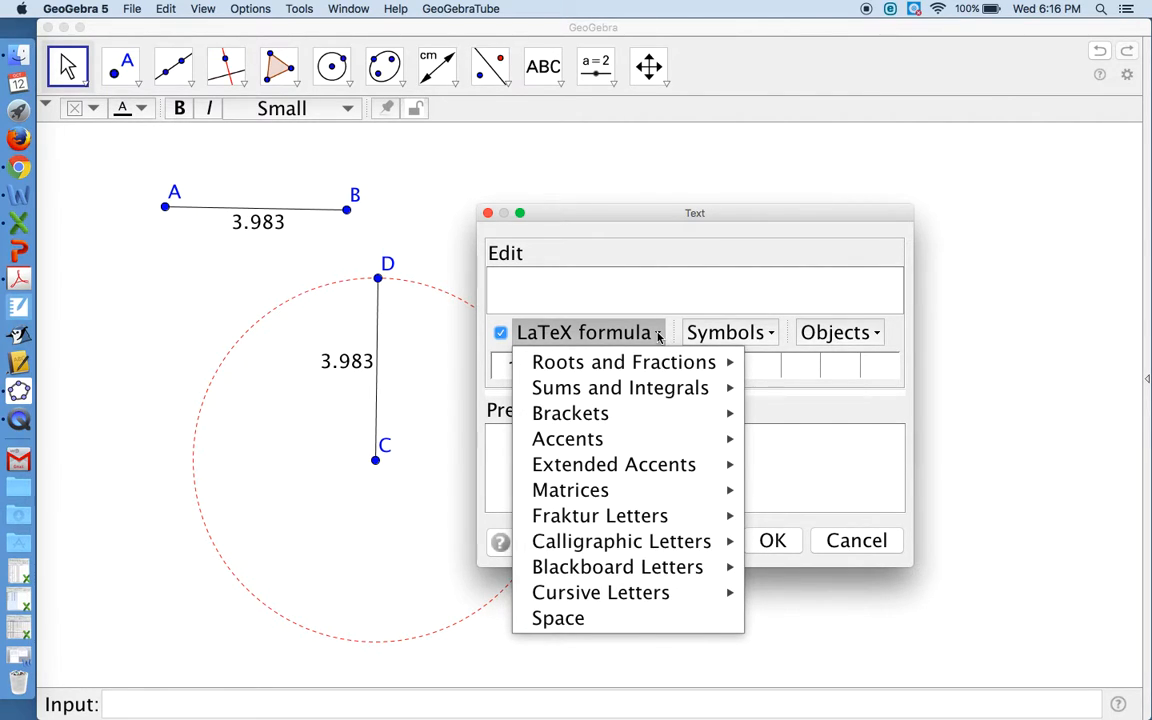
mouse_move(567, 438)
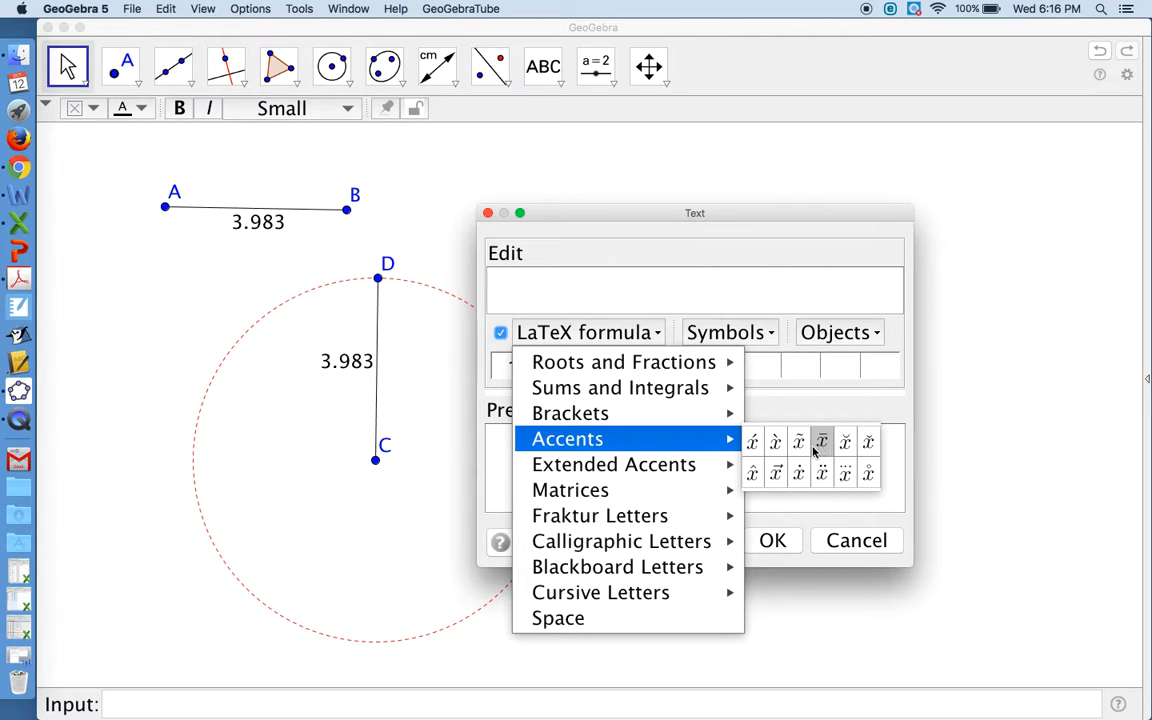
mouse_move(613, 464)
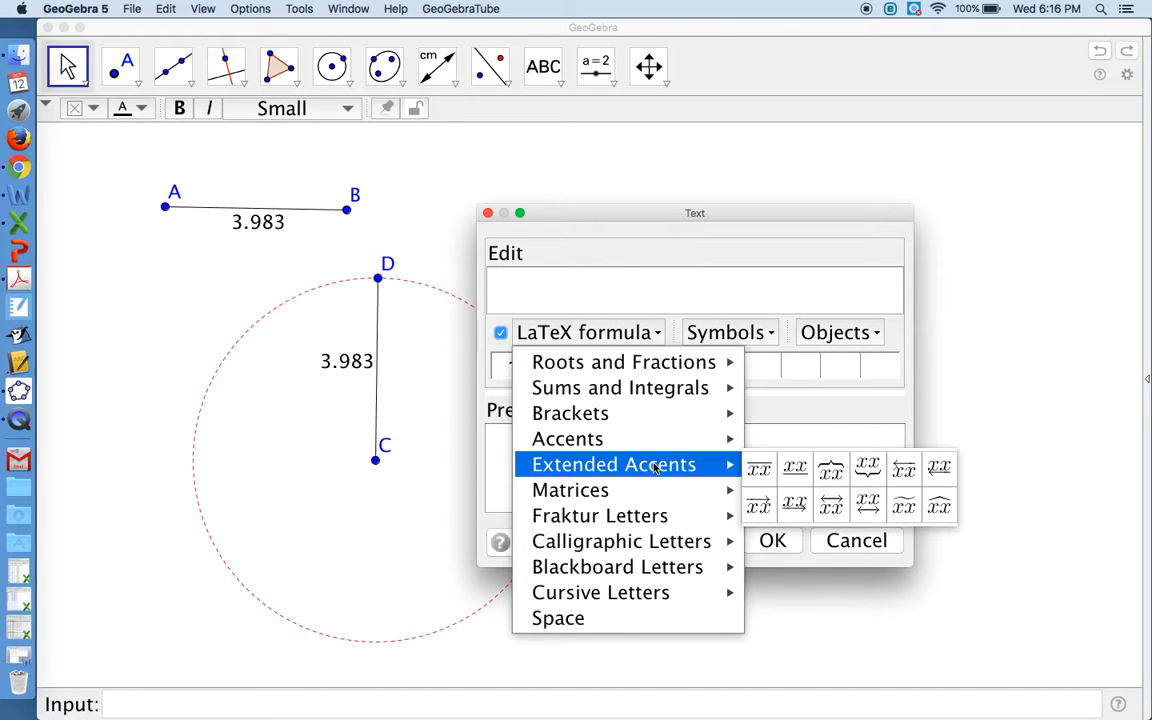
mouse_move(758, 468)
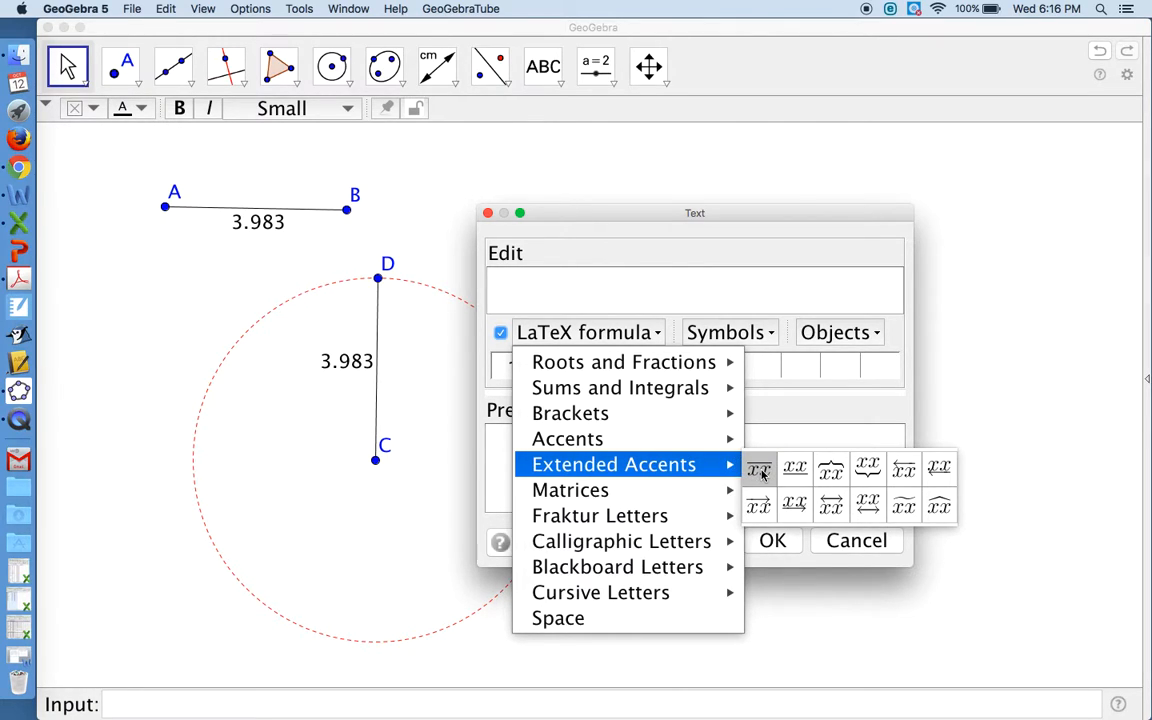
click(759, 467)
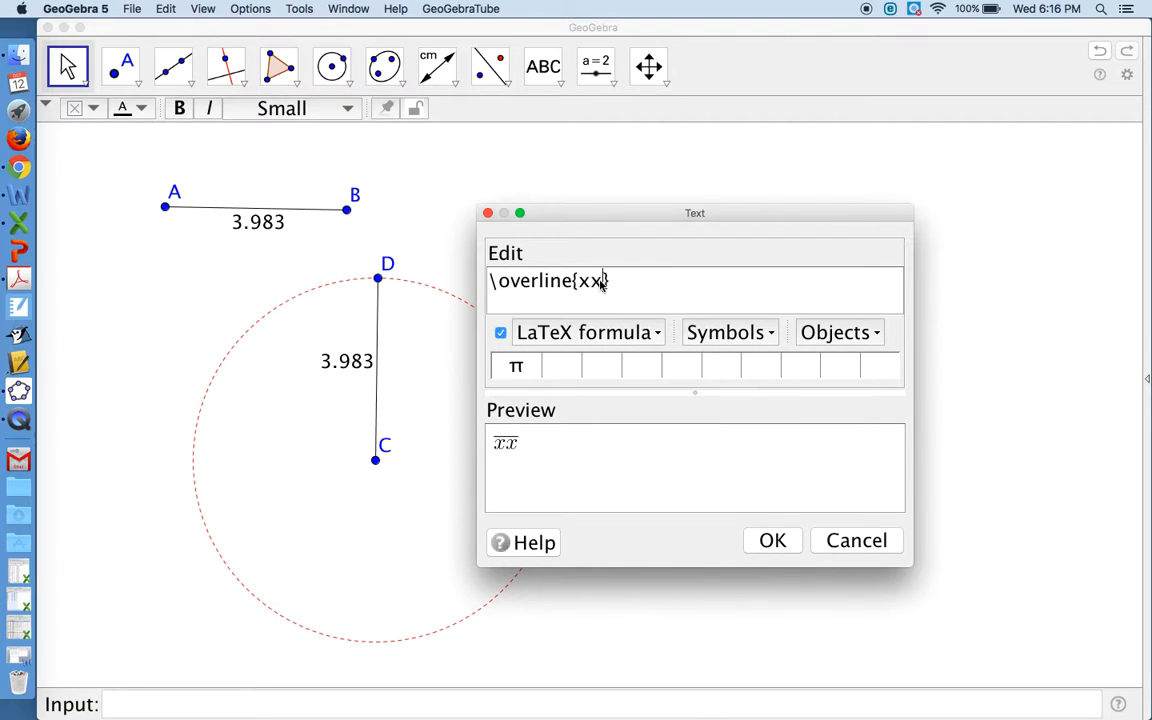
Enter AB inside the overline and follow it with \cong
key(Backspace)
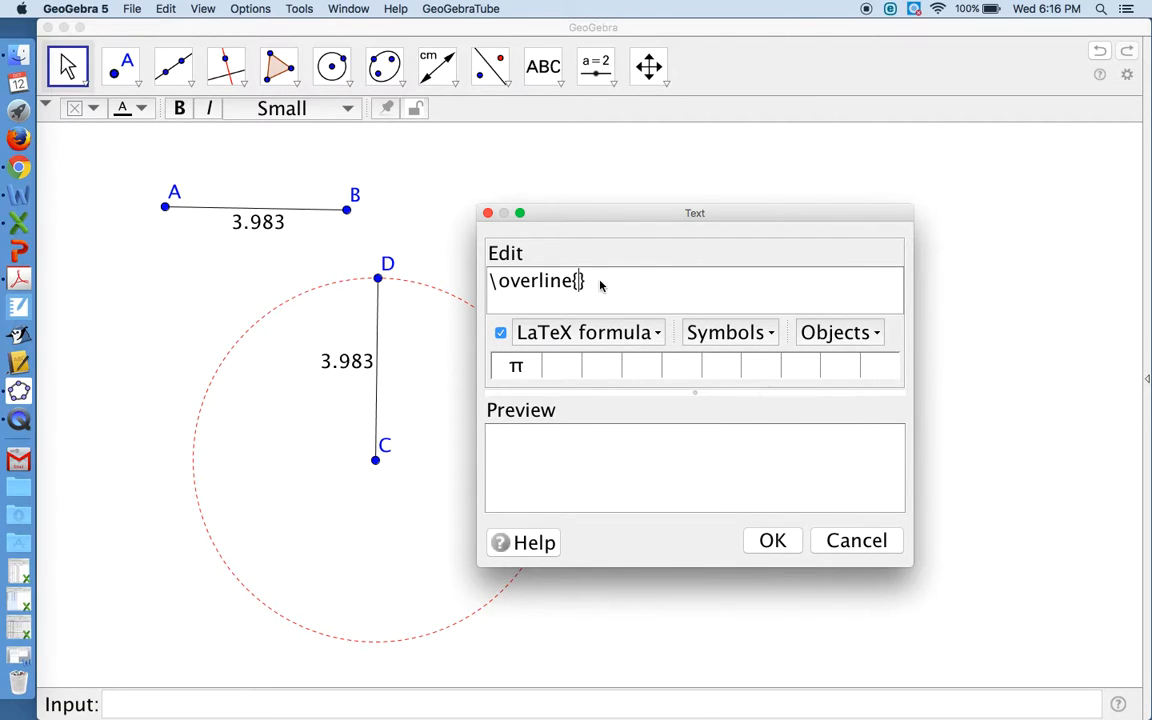
text(AB)
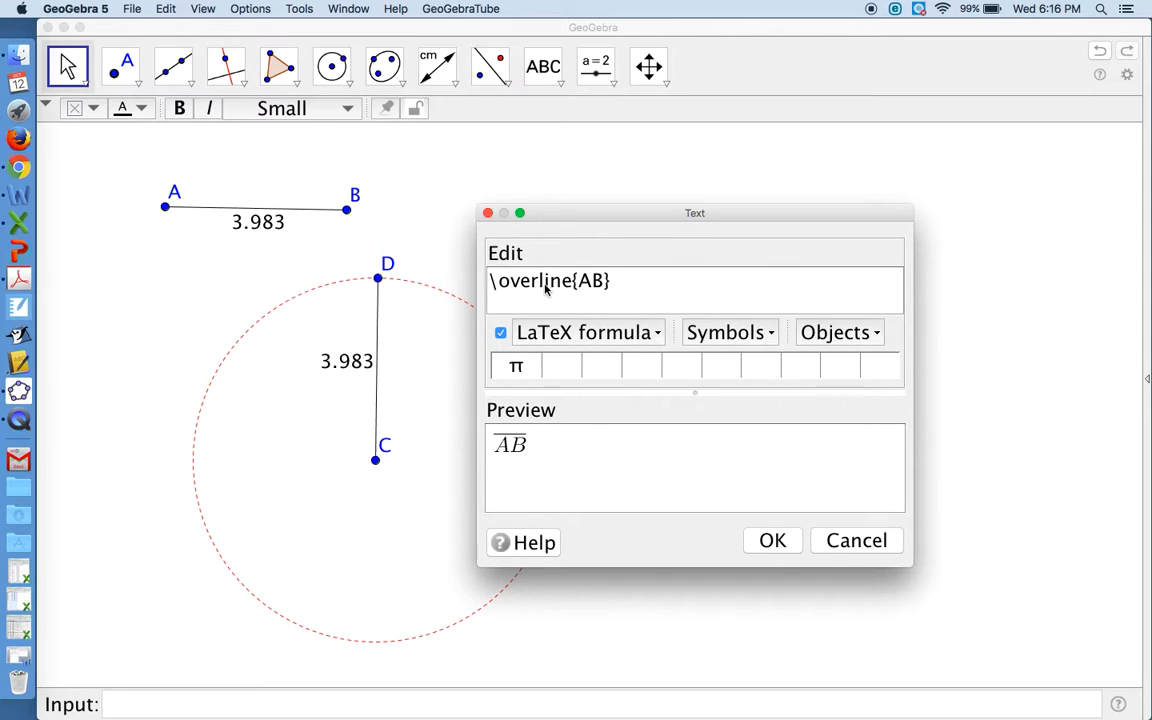
mouse_move(625, 320)
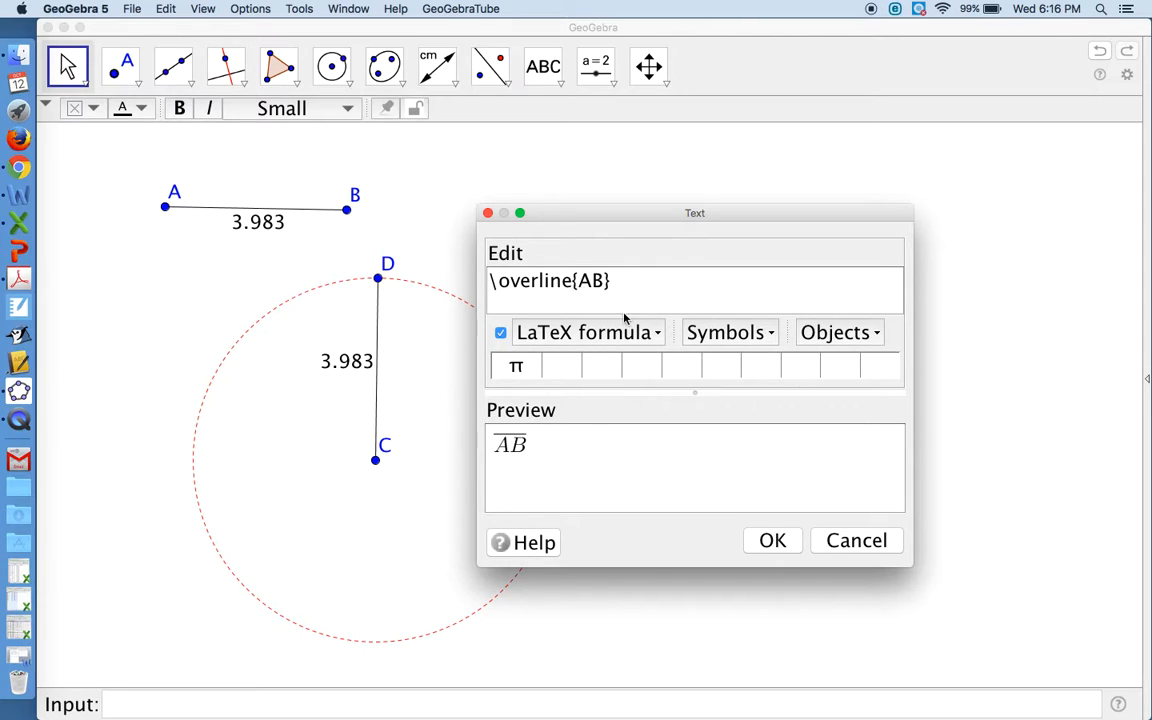
mouse_move(631, 308)
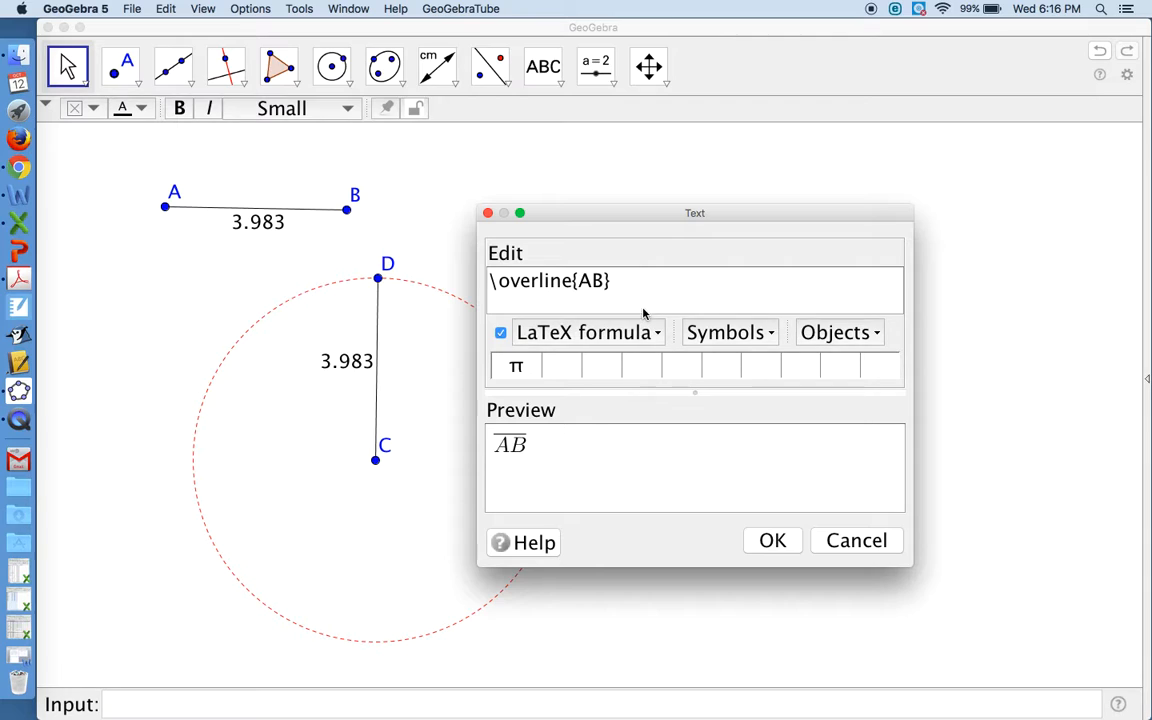
text(\)
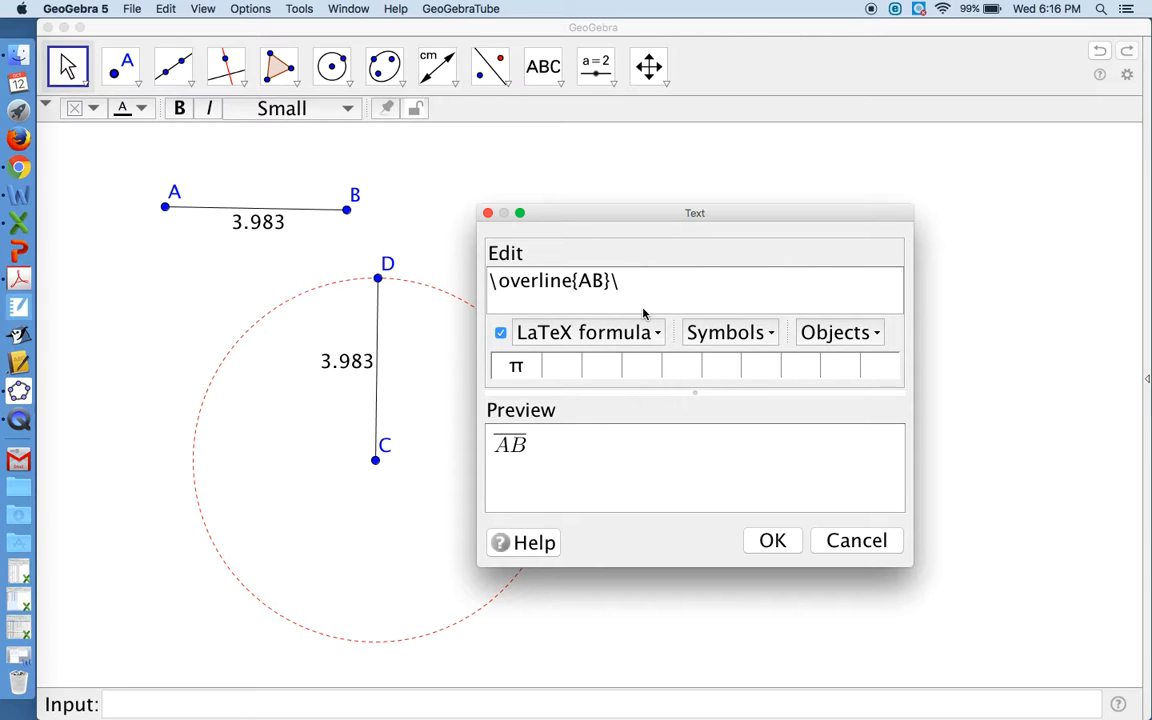
text(\cong)
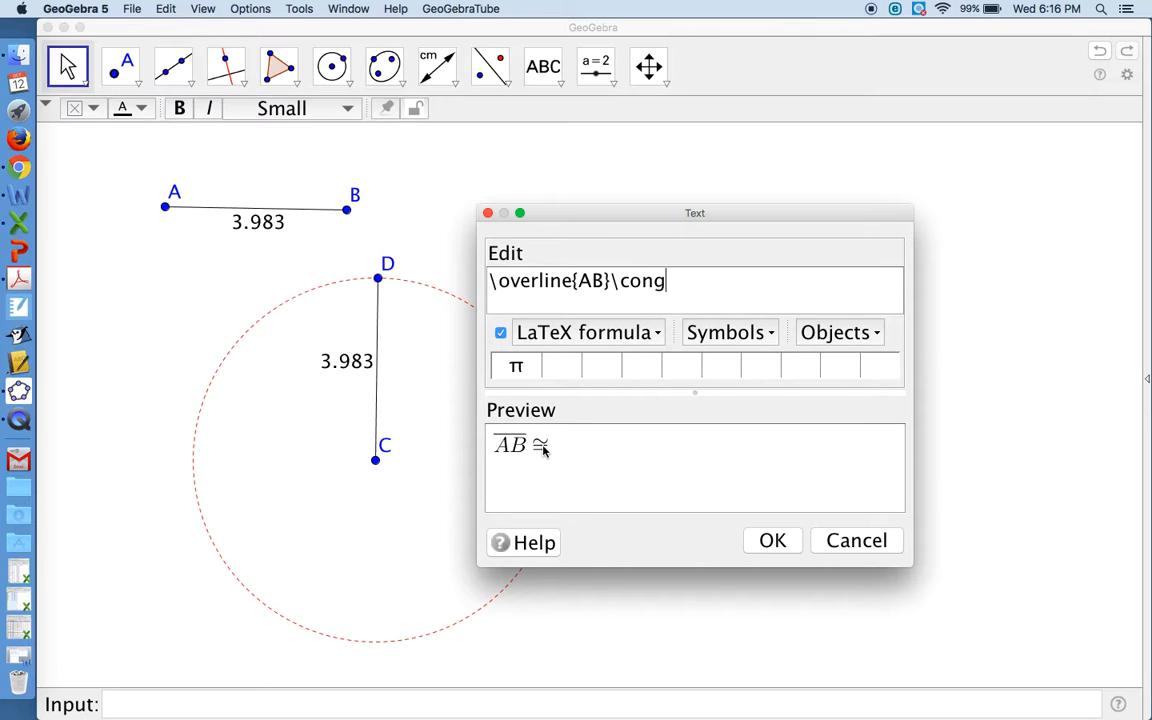
mouse_move(561, 391)
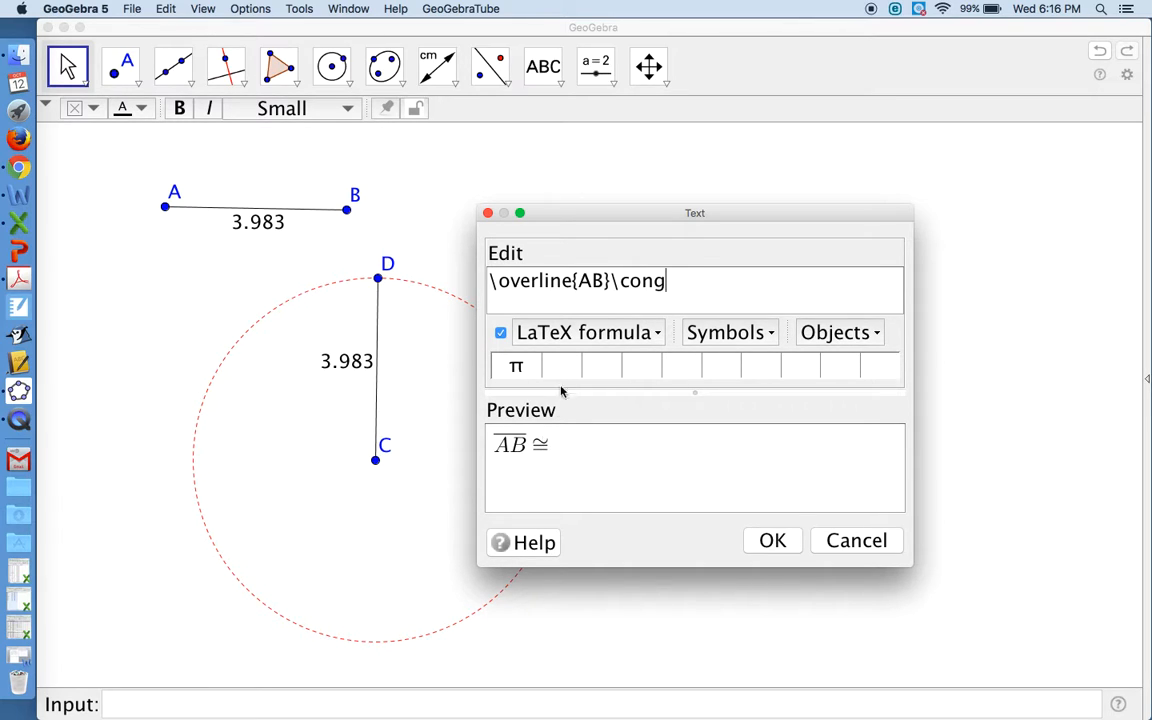
Append \overline{CD} and place the AB ≅ CD statement beside the circle
click(587, 332)
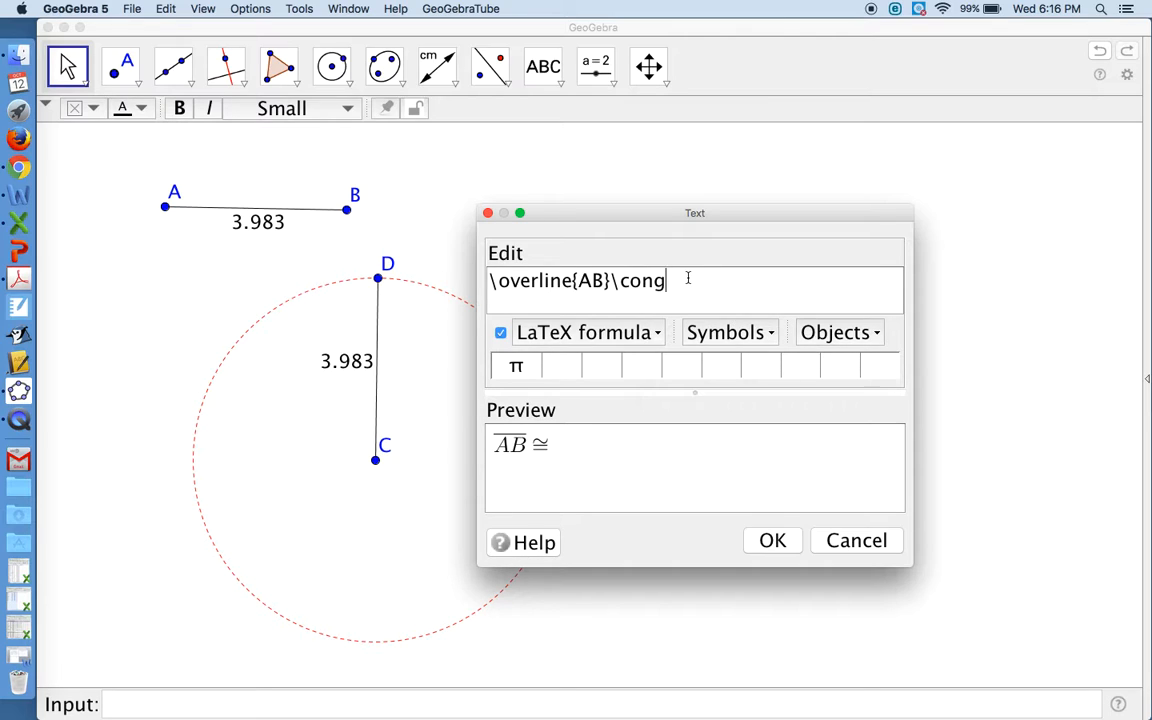
text(\)
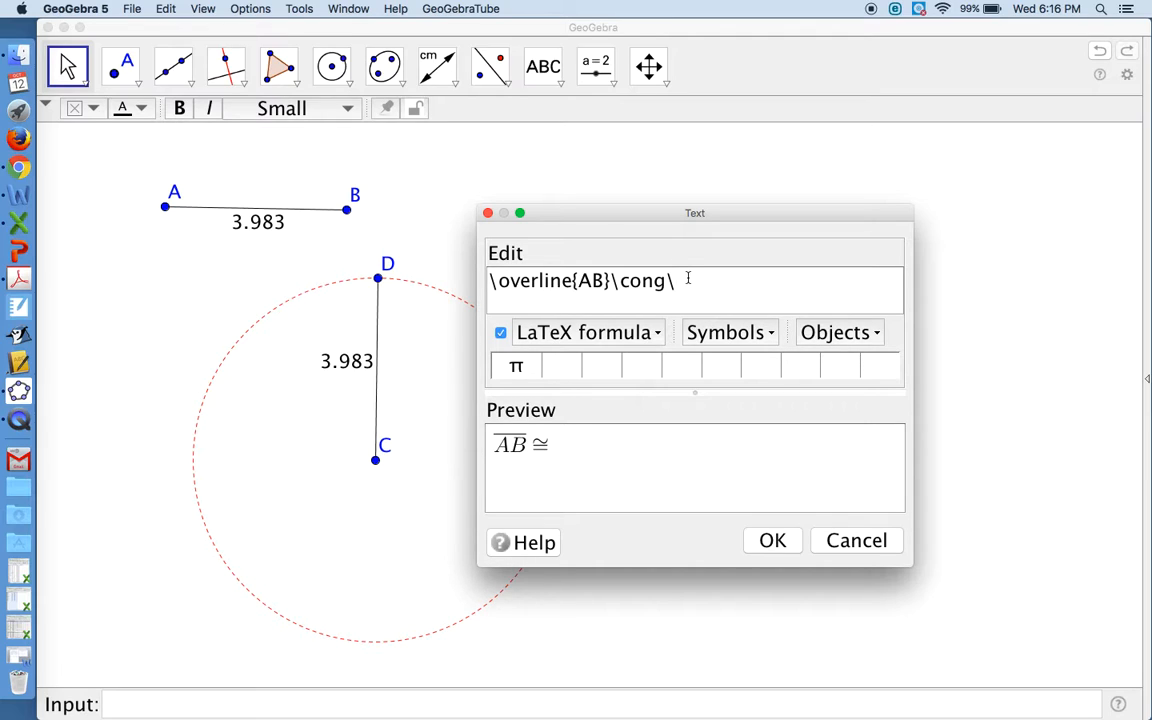
text(overline)
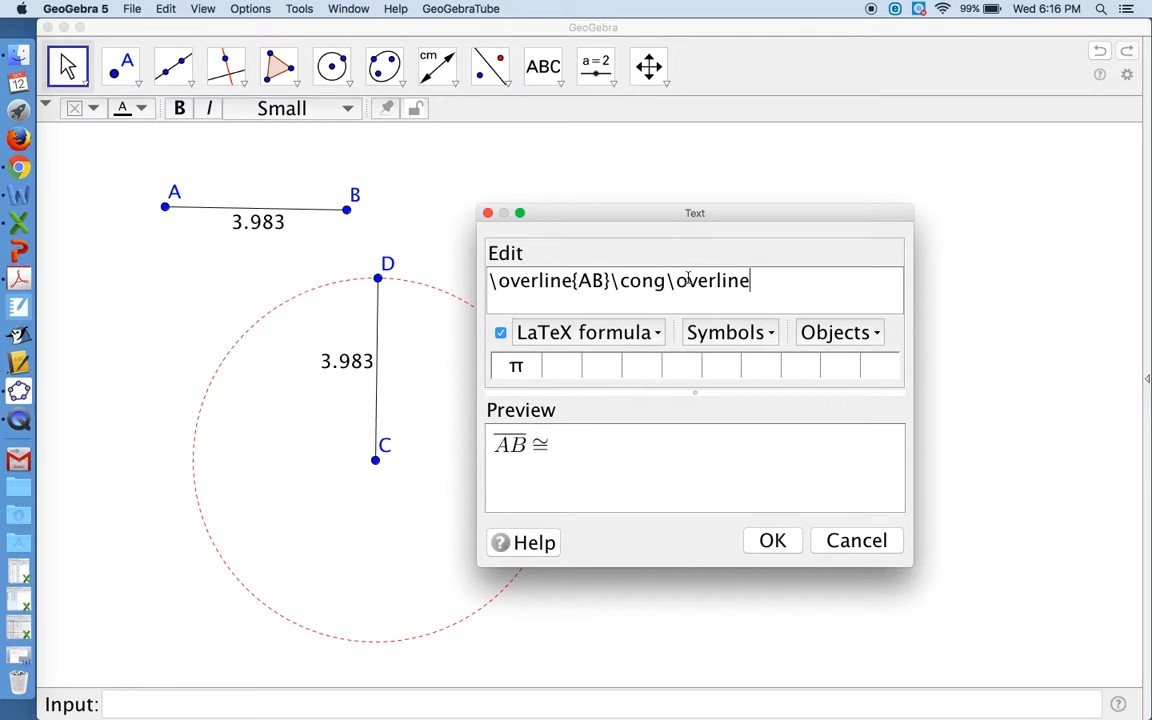
text({)
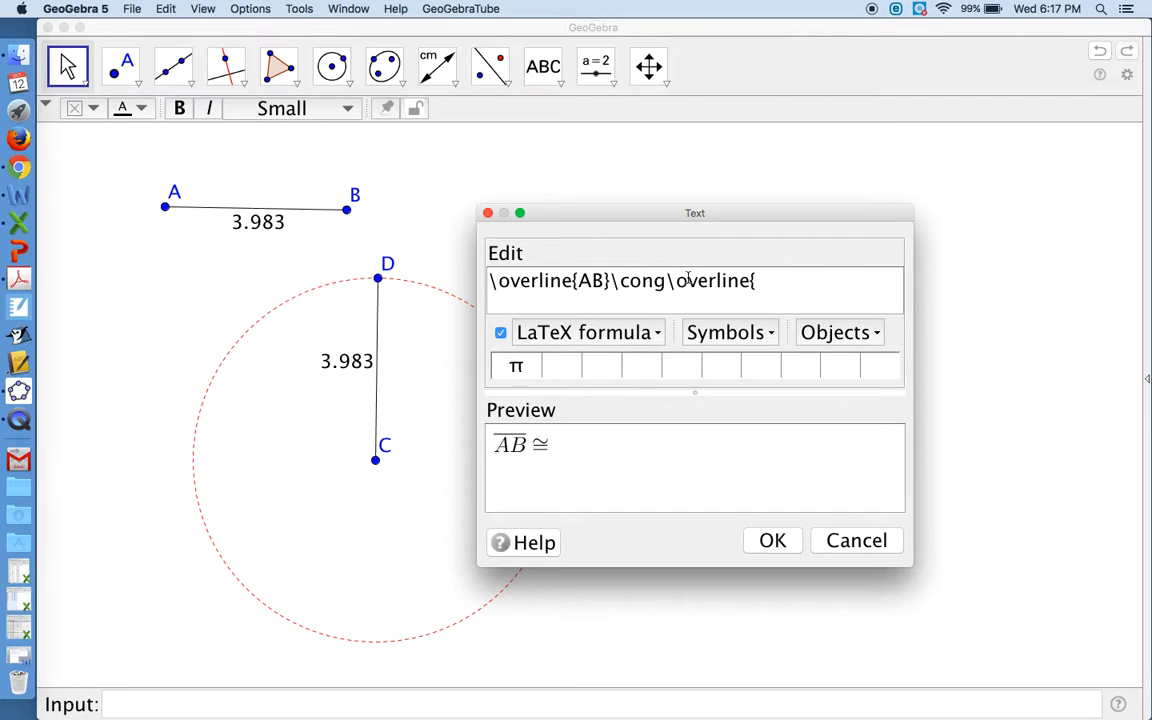
text(CD})
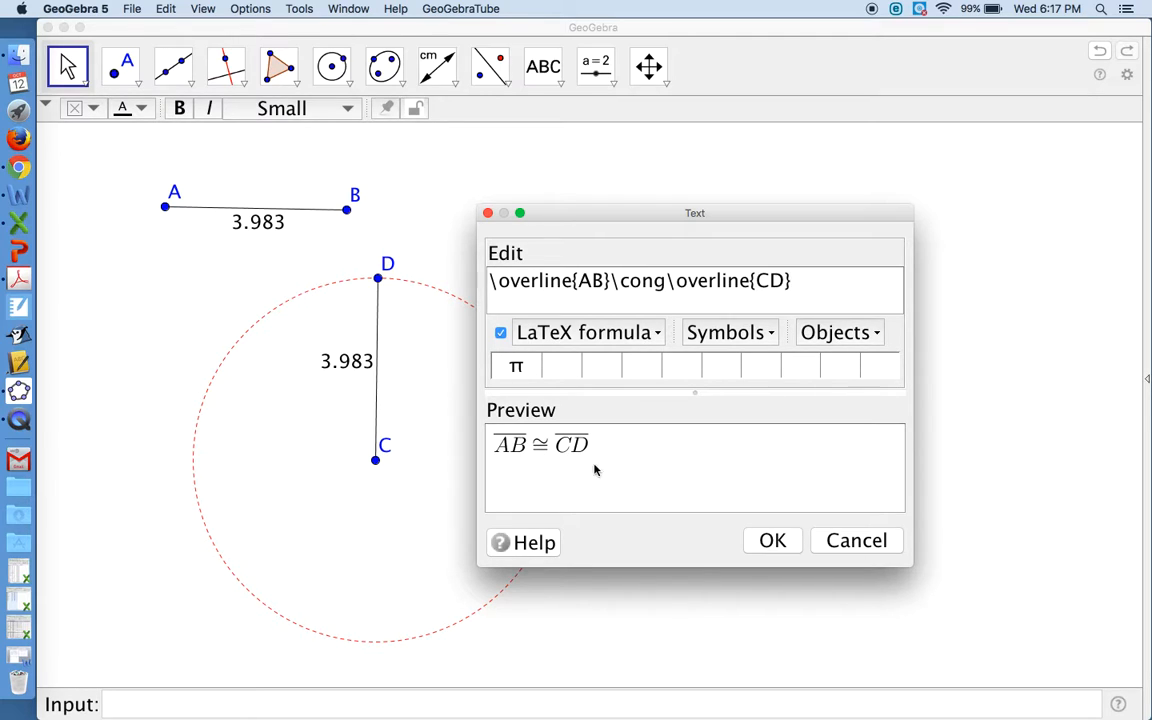
click(772, 540)
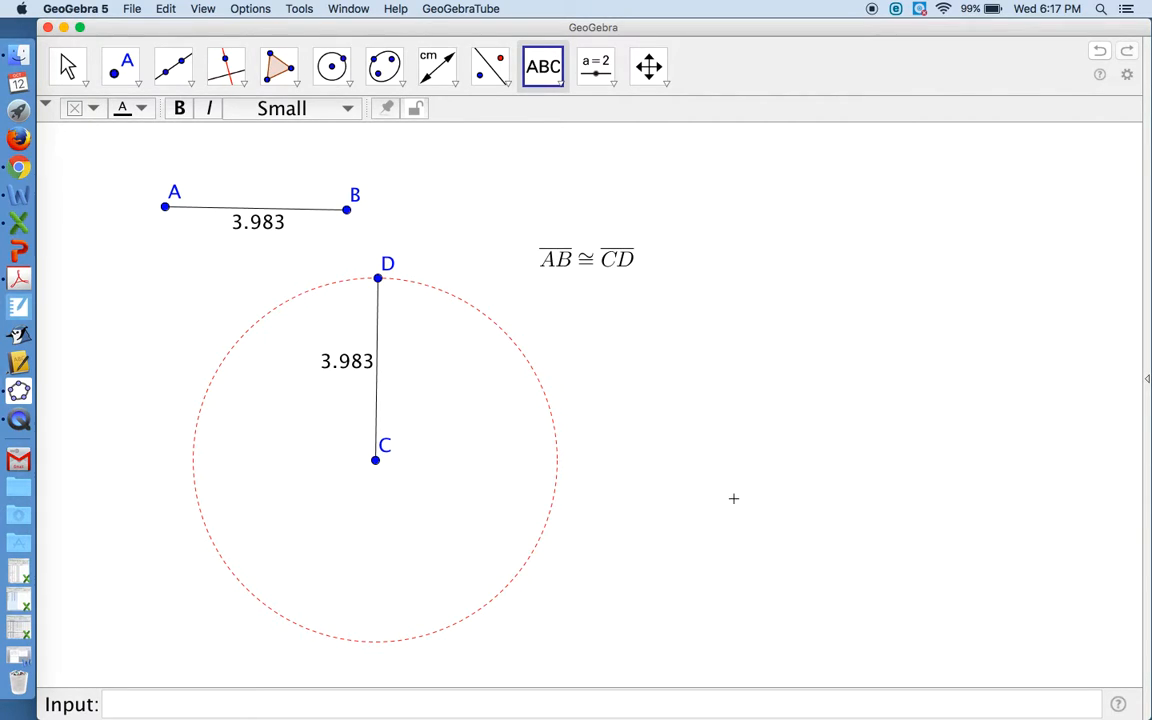
mouse_move(596, 277)
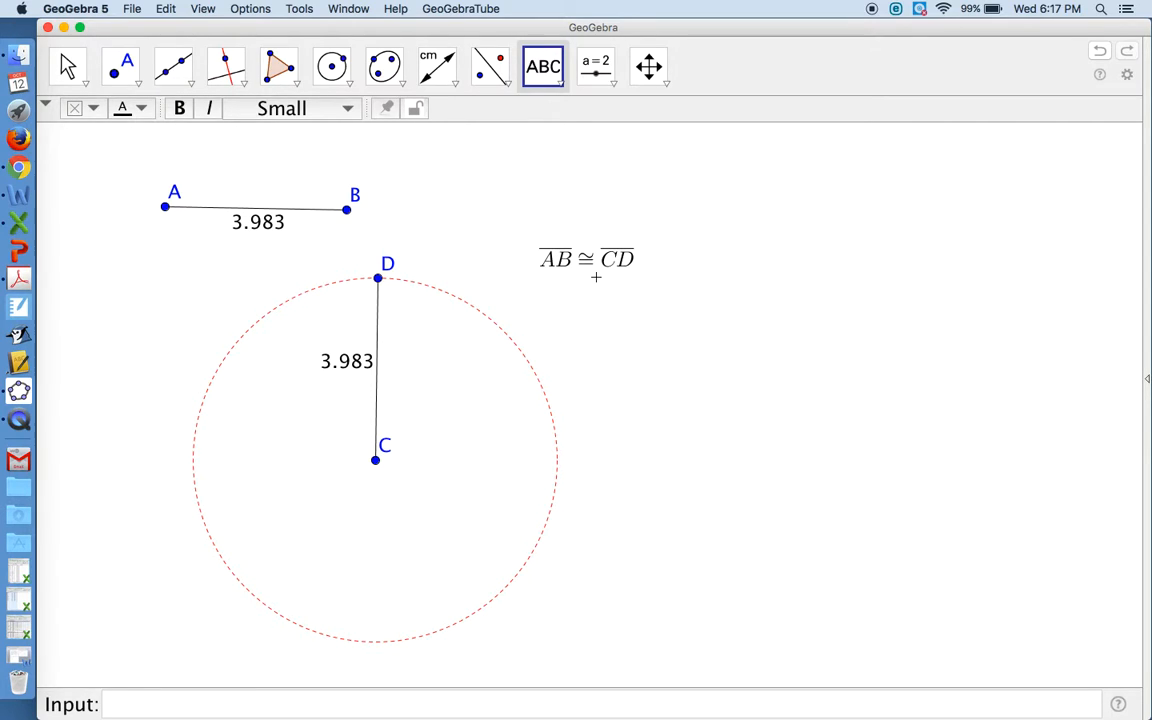
Set the AB ≅ CD text to Medium size, bold off, and blue colour
click(67, 66)
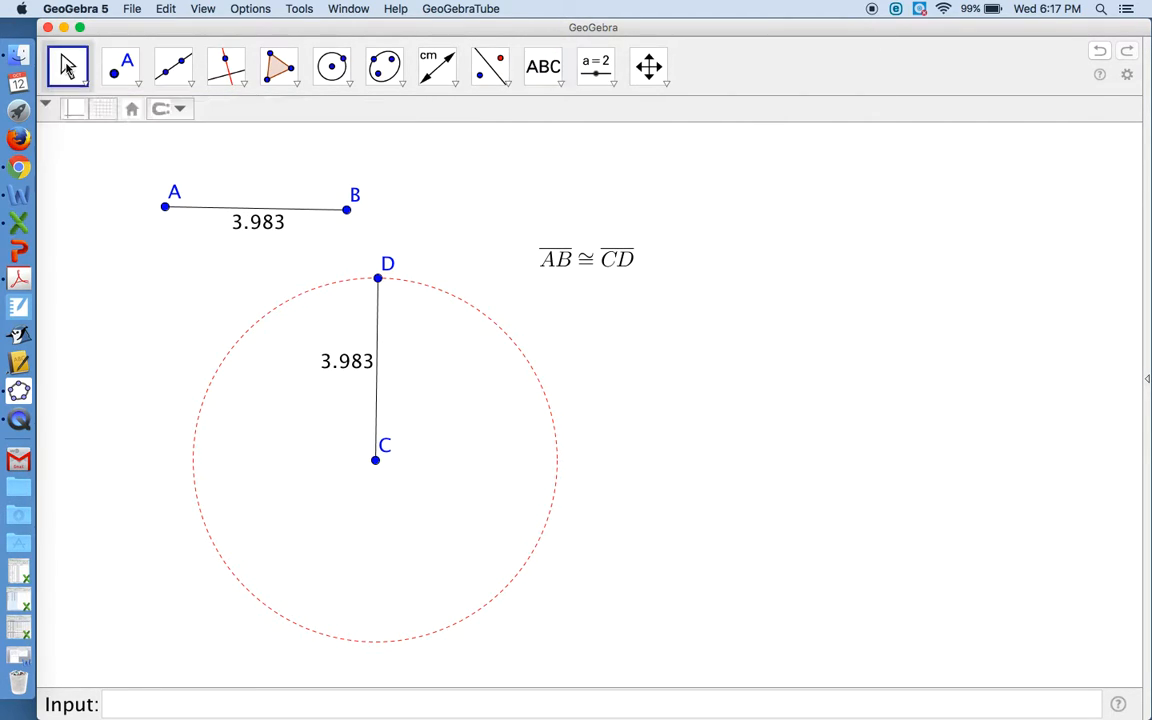
click(586, 258)
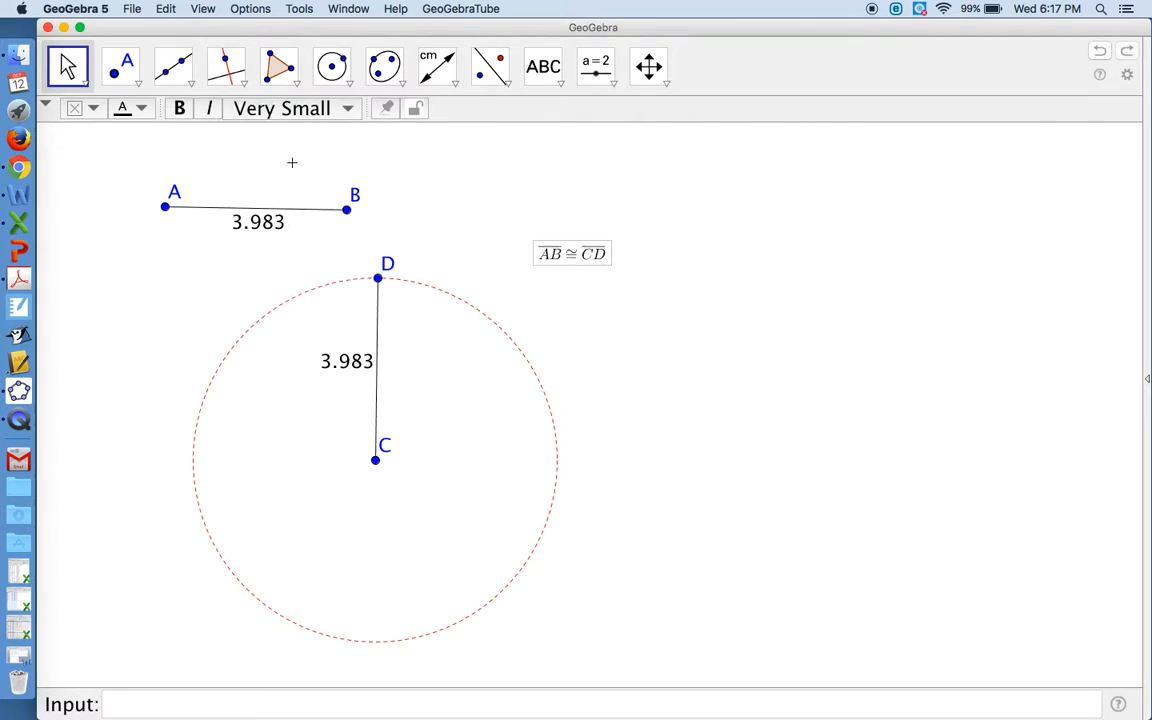
click(292, 108)
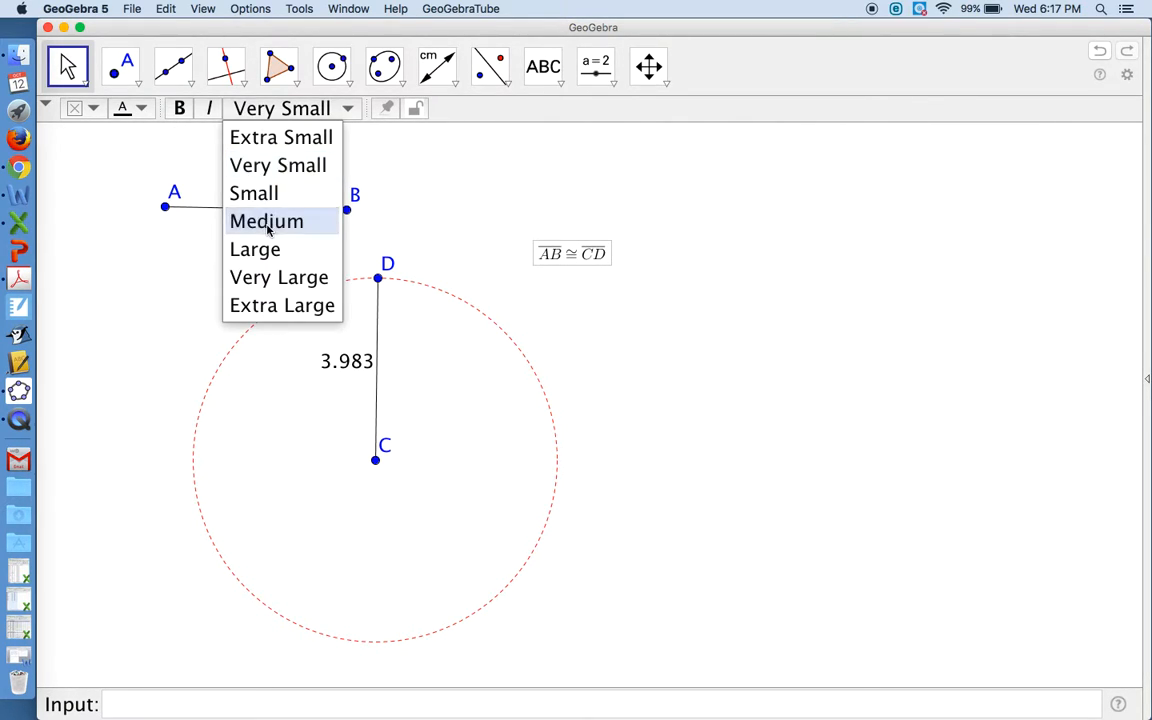
click(266, 221)
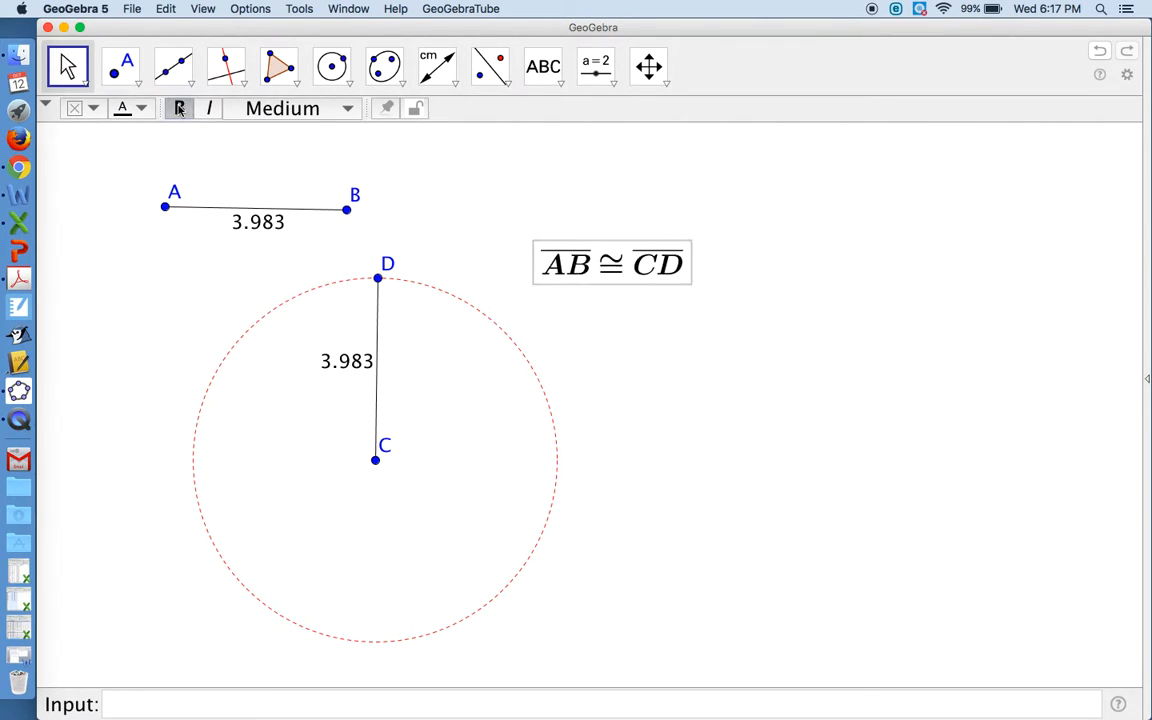
click(179, 108)
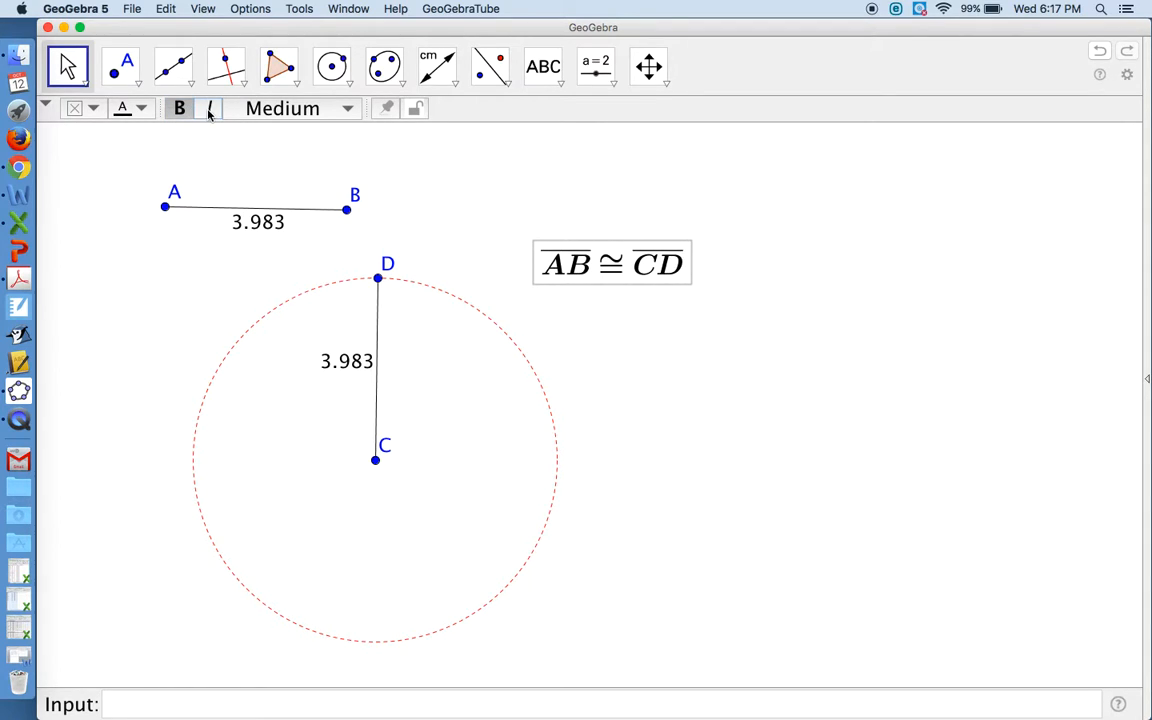
click(122, 108)
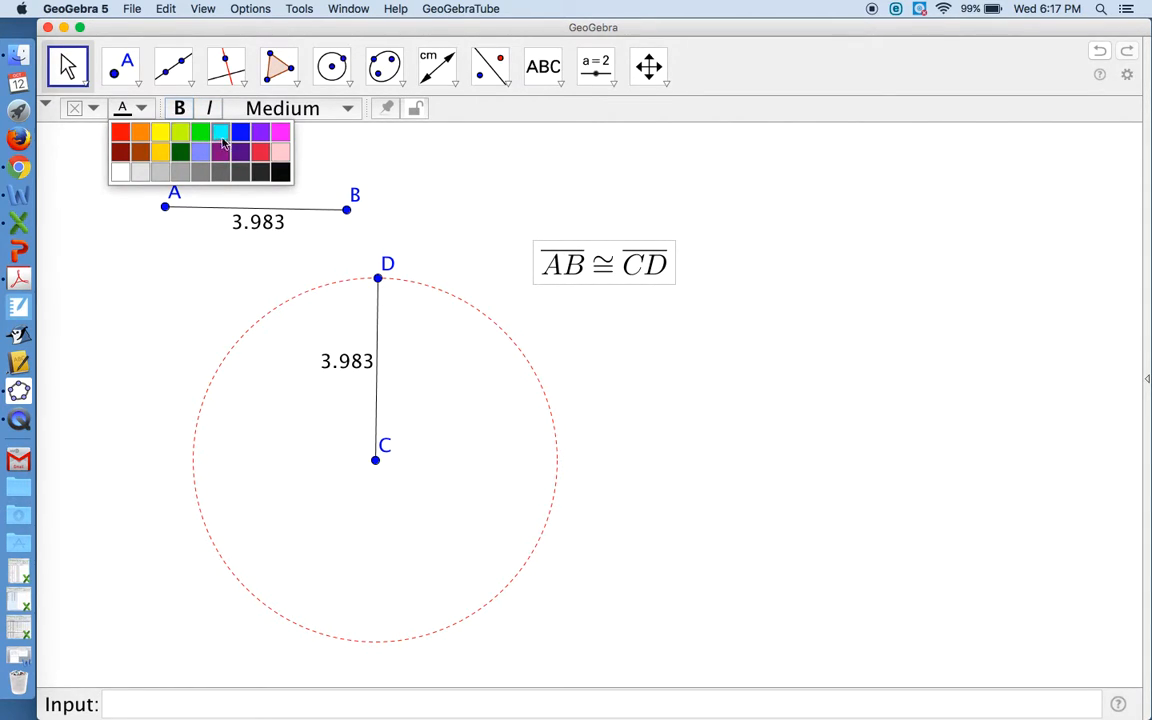
click(240, 133)
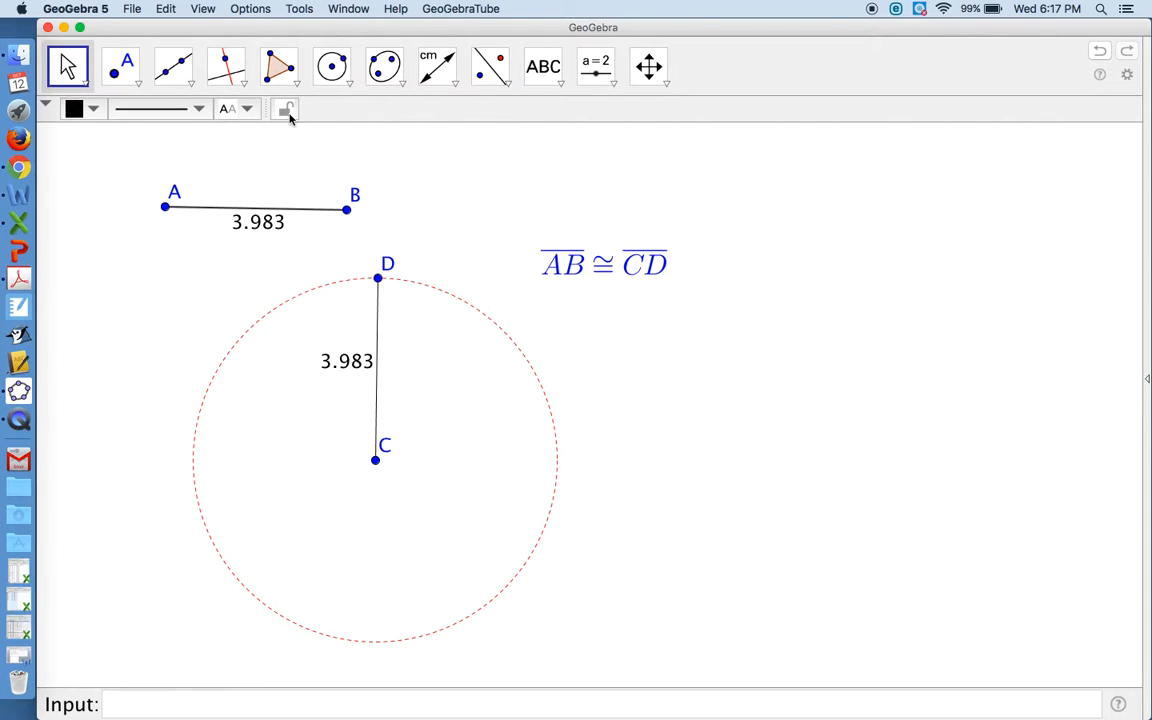
click(285, 108)
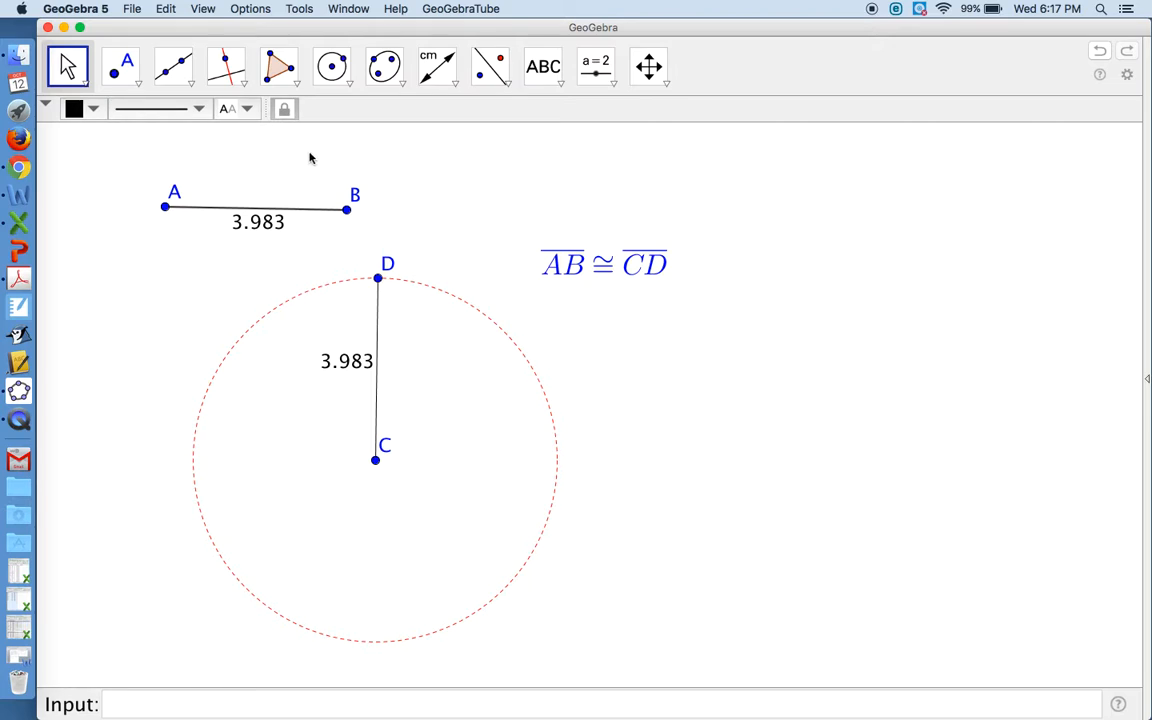
mouse_move(319, 202)
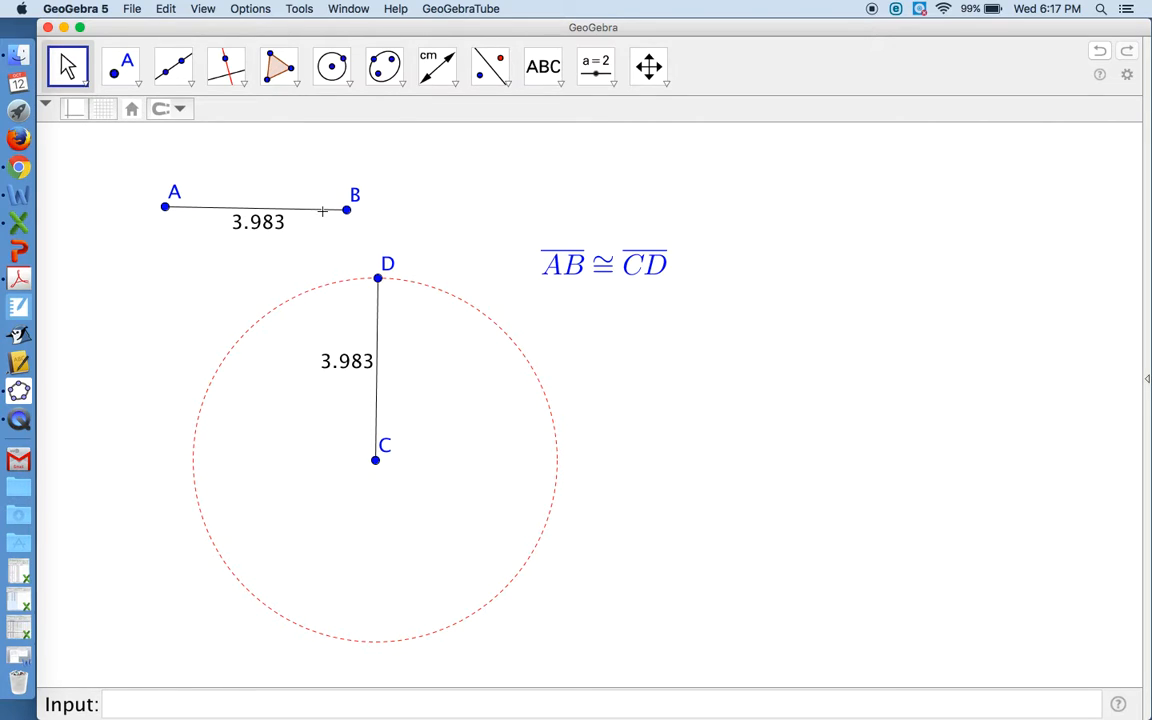
mouse_move(630, 286)
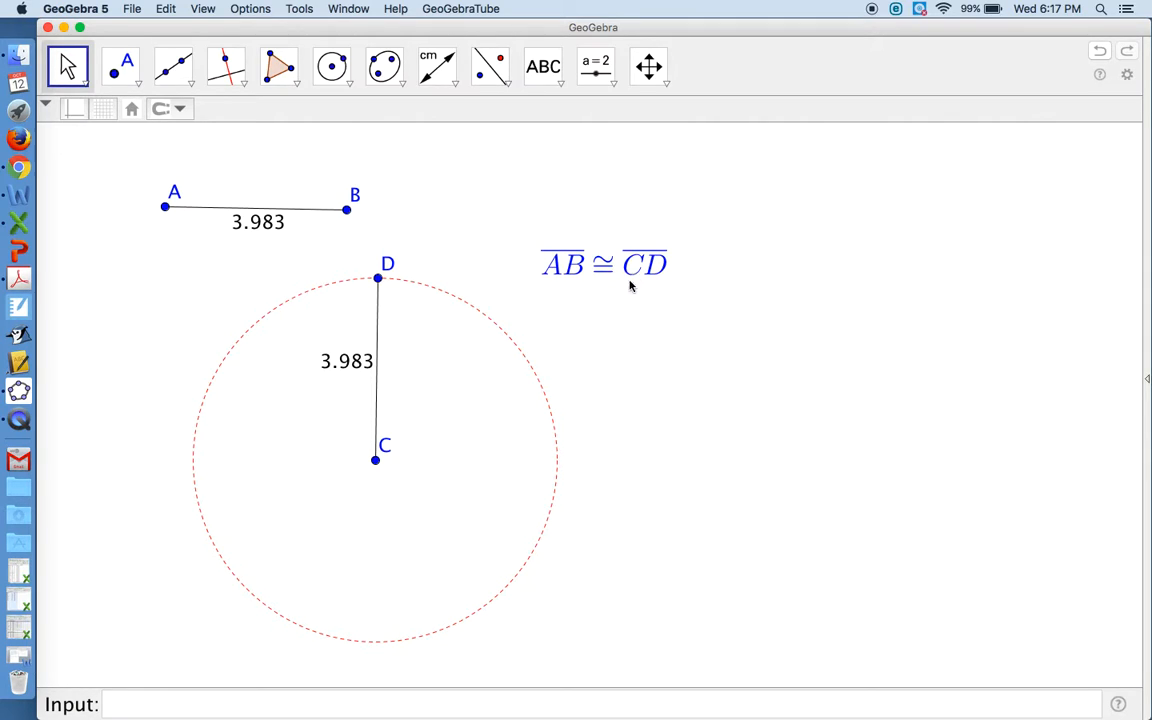
mouse_move(470, 185)
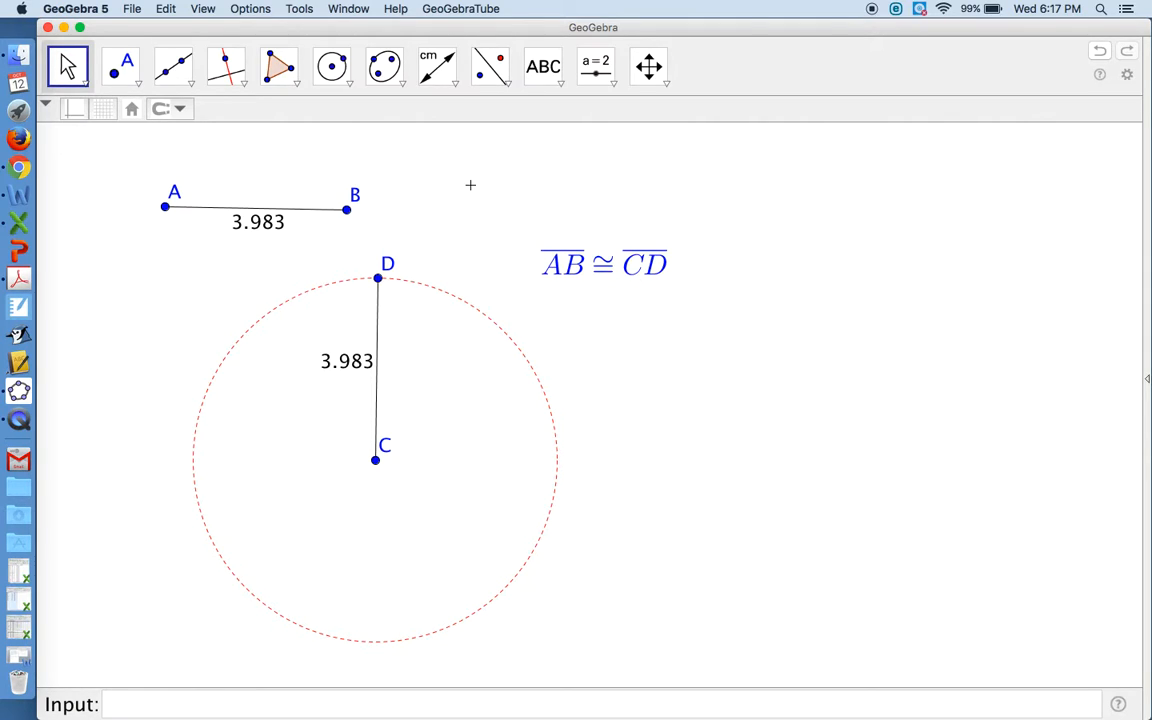
mouse_move(278, 197)
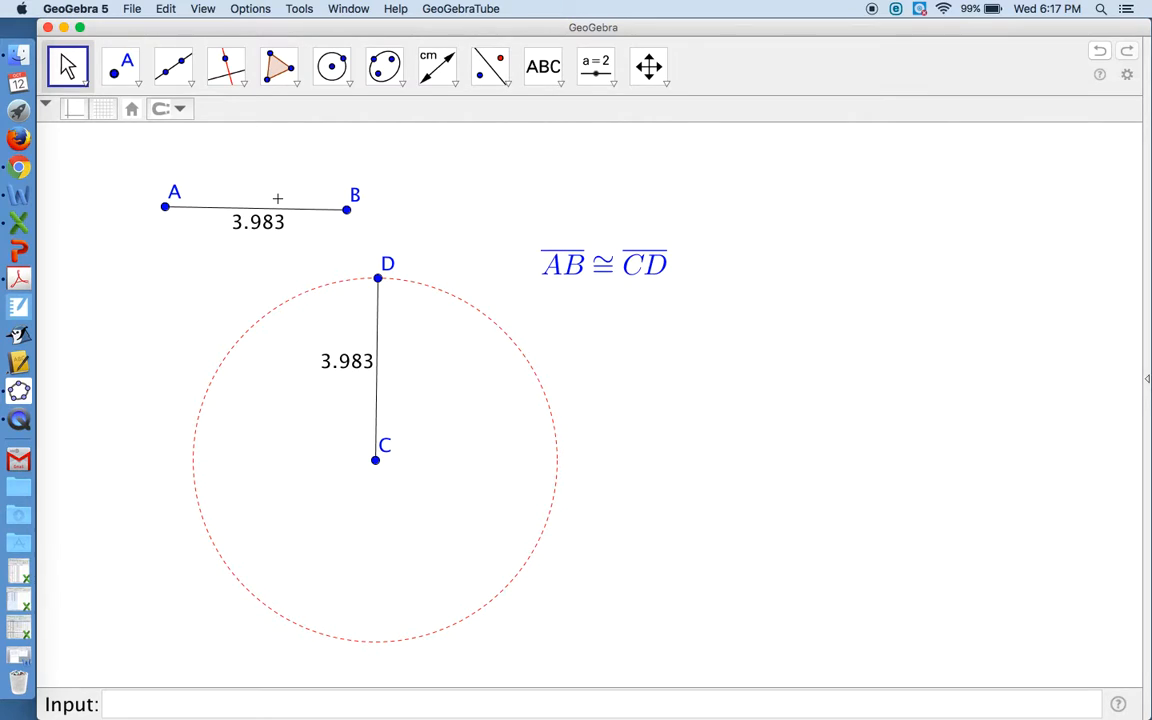
mouse_move(350, 322)
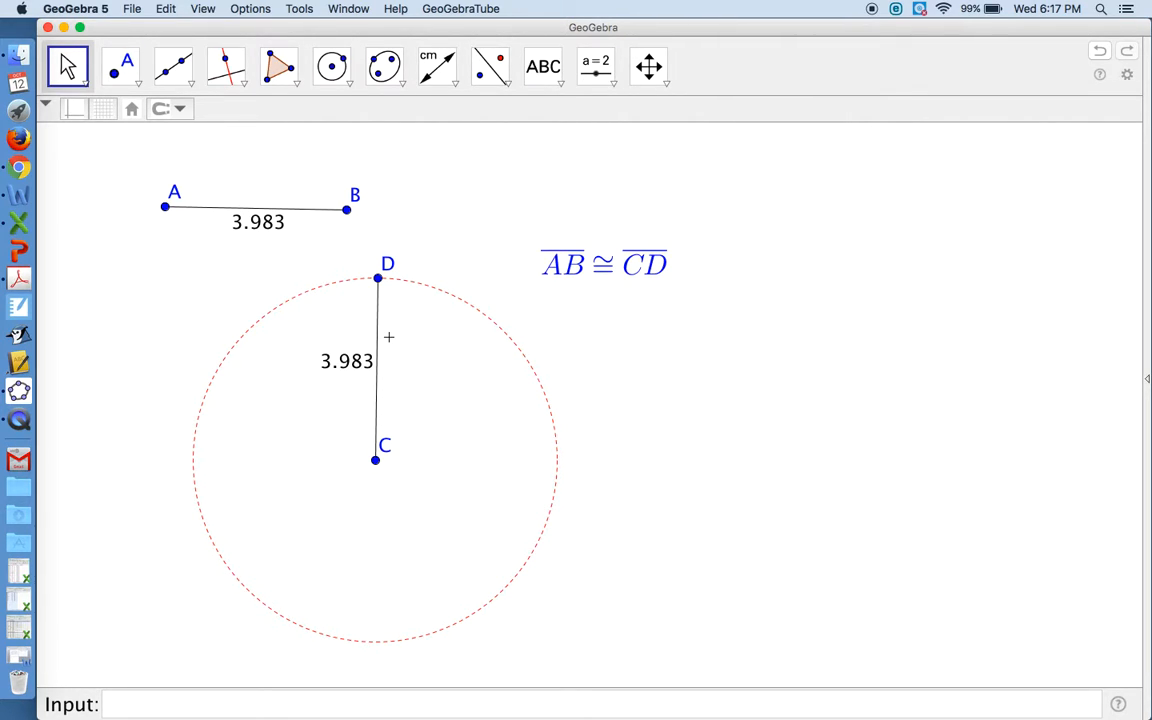
mouse_move(271, 236)
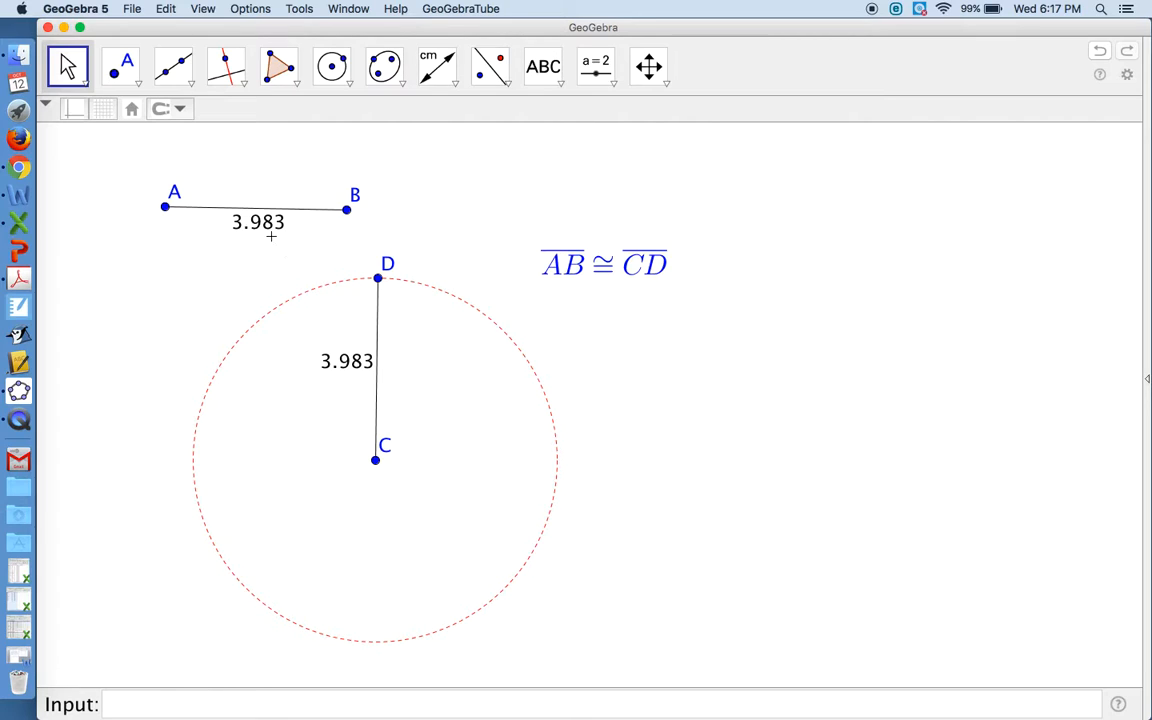